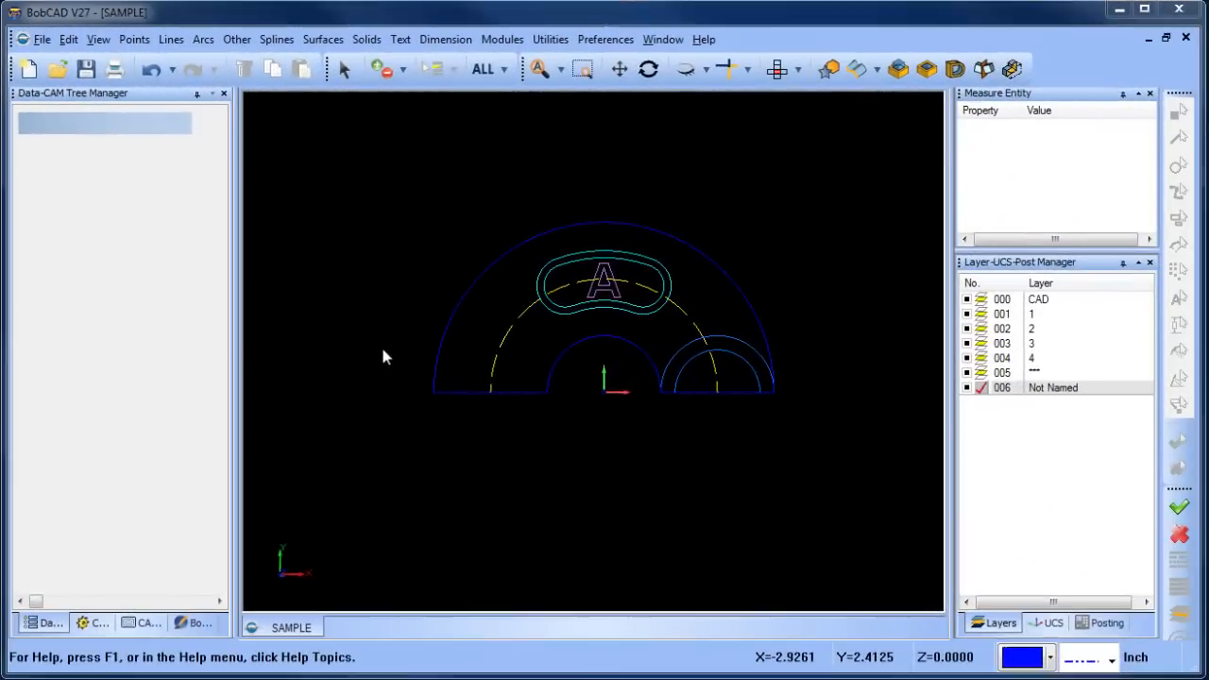
pyautogui.moveTo(650, 73)
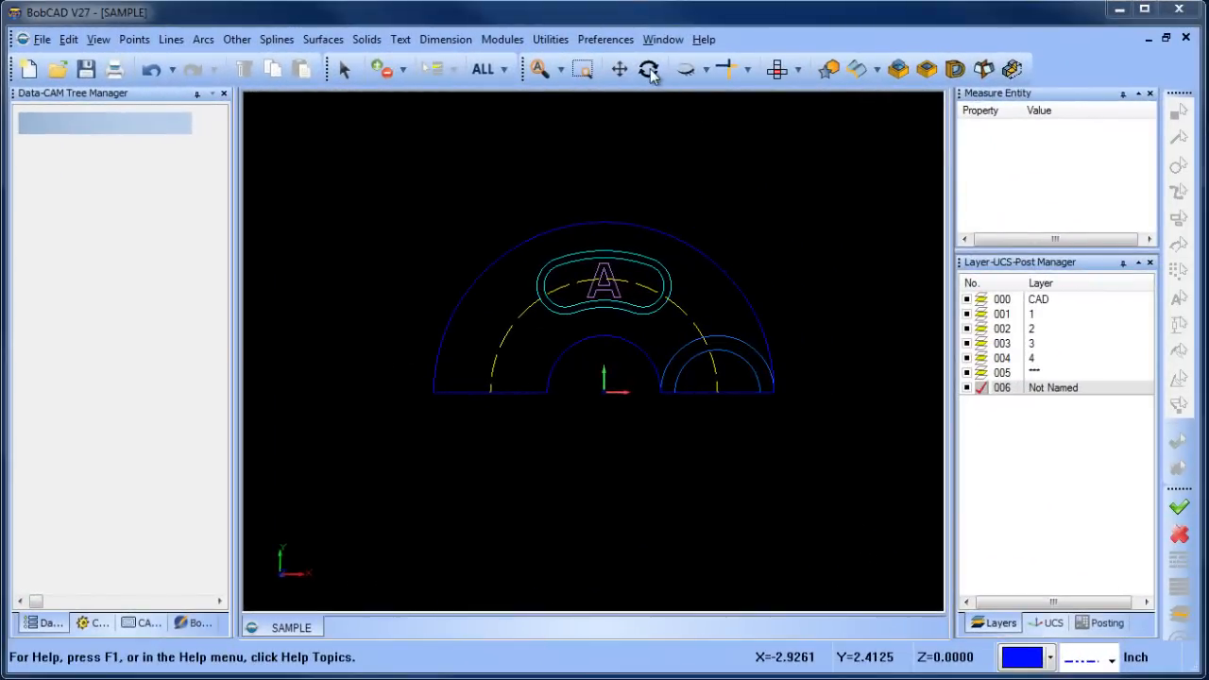
# Step: Orbit the view so the flat arch drawing and letter A appear at an angle
pyautogui.click(648, 68)
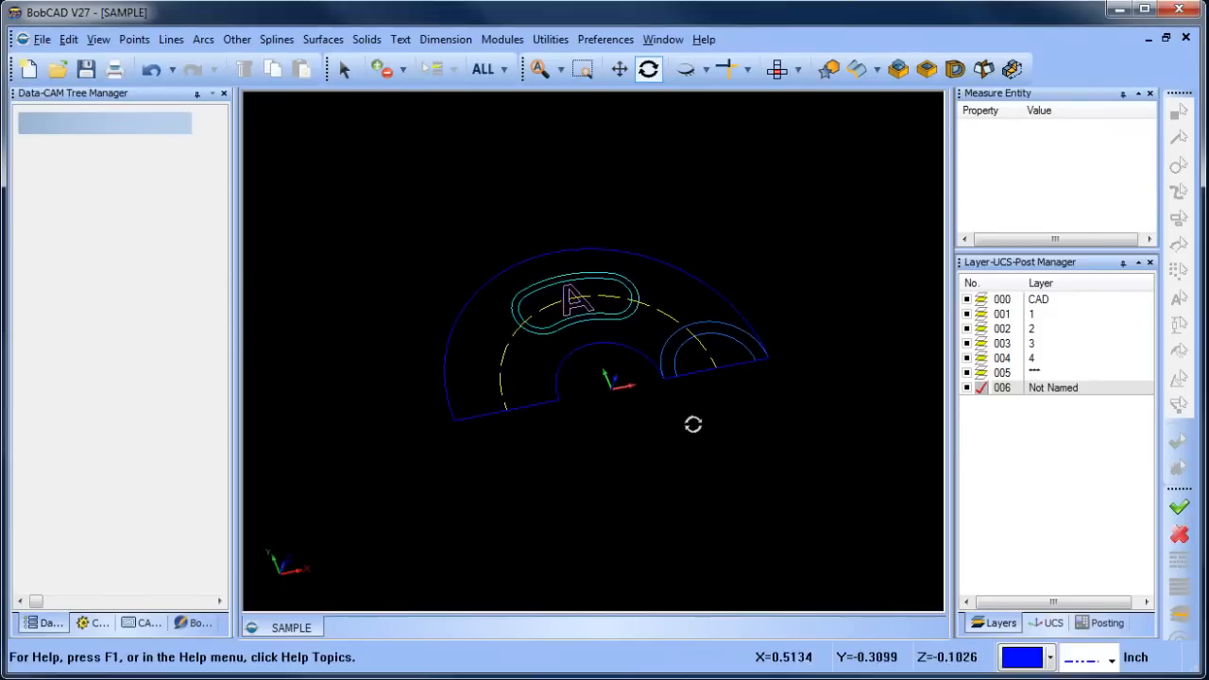
pyautogui.moveTo(693, 423); pyautogui.dragTo(659, 381)
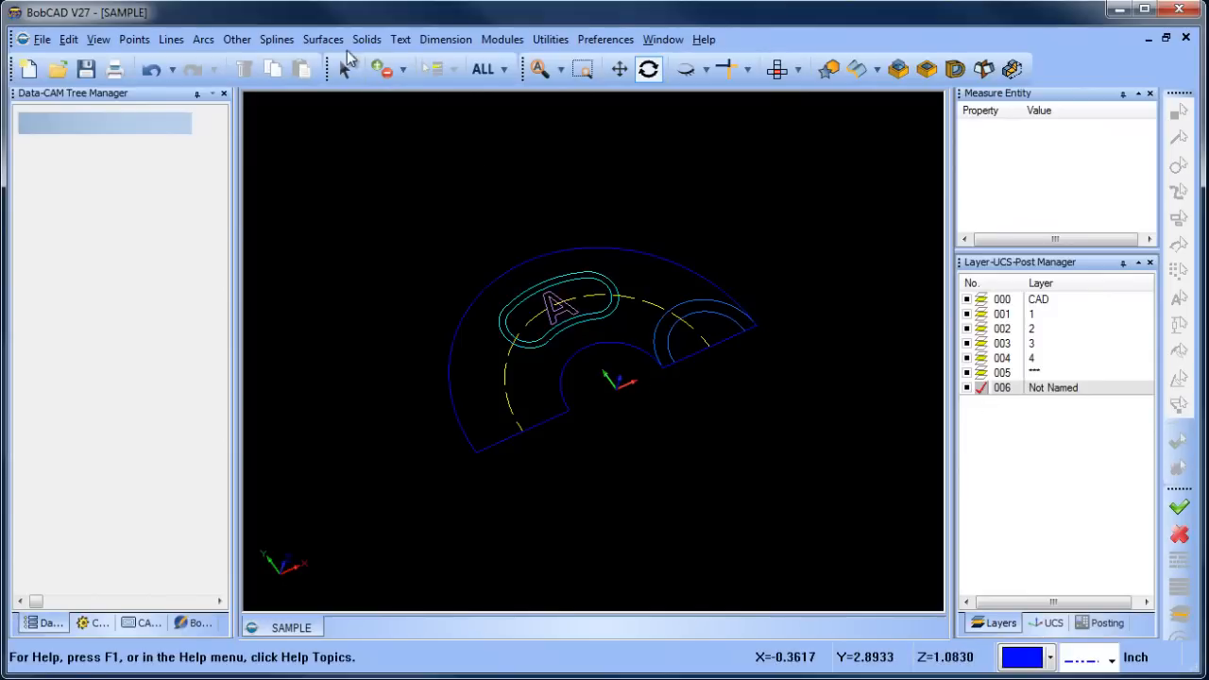
# Step: Start a sweep surface from the Surfaces menu, then switch to hiding entities
pyautogui.click(323, 38)
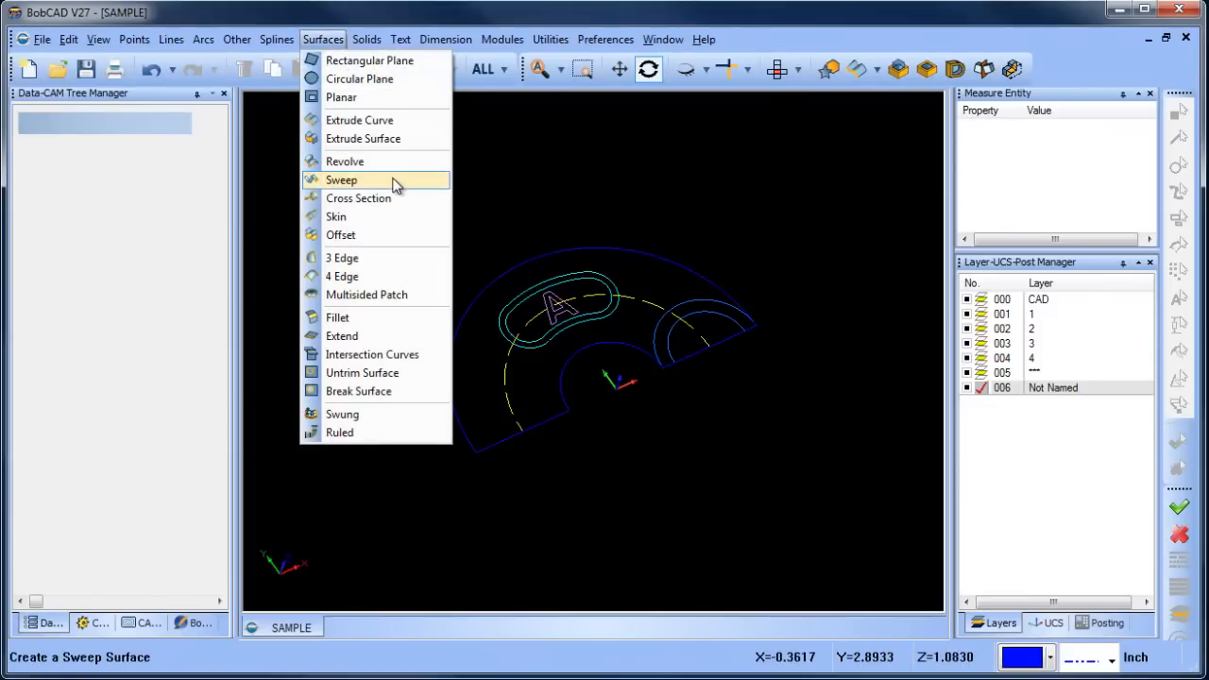
pyautogui.click(340, 179)
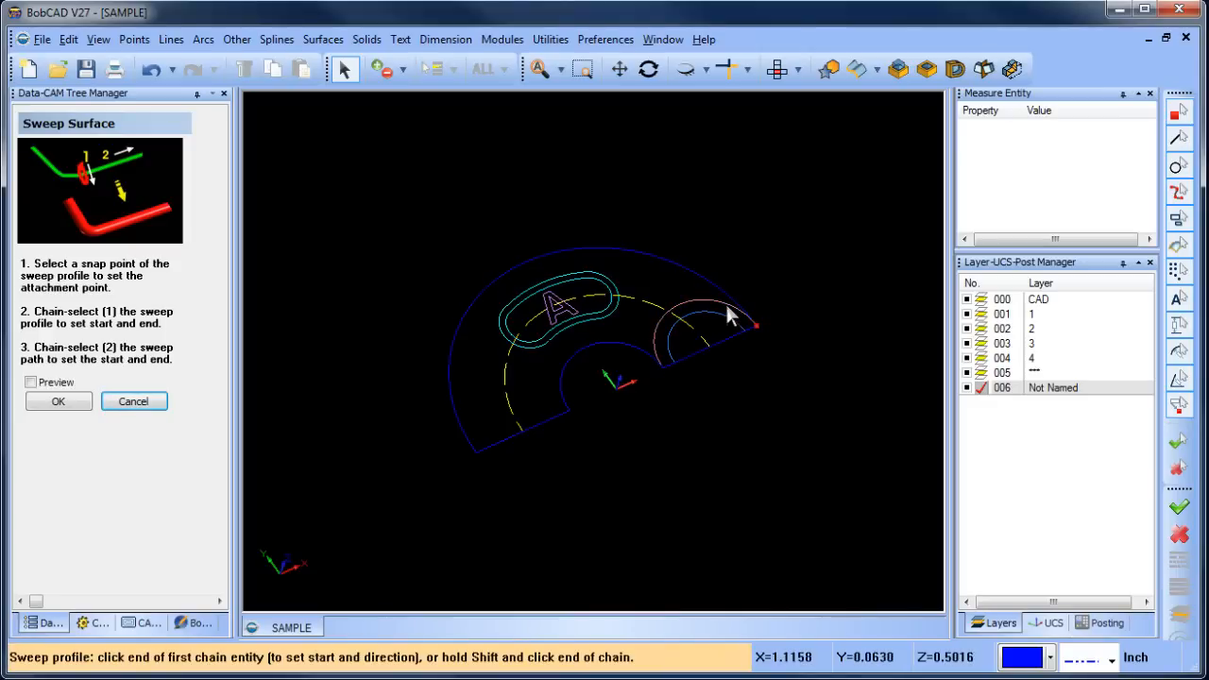
pyautogui.click(752, 321)
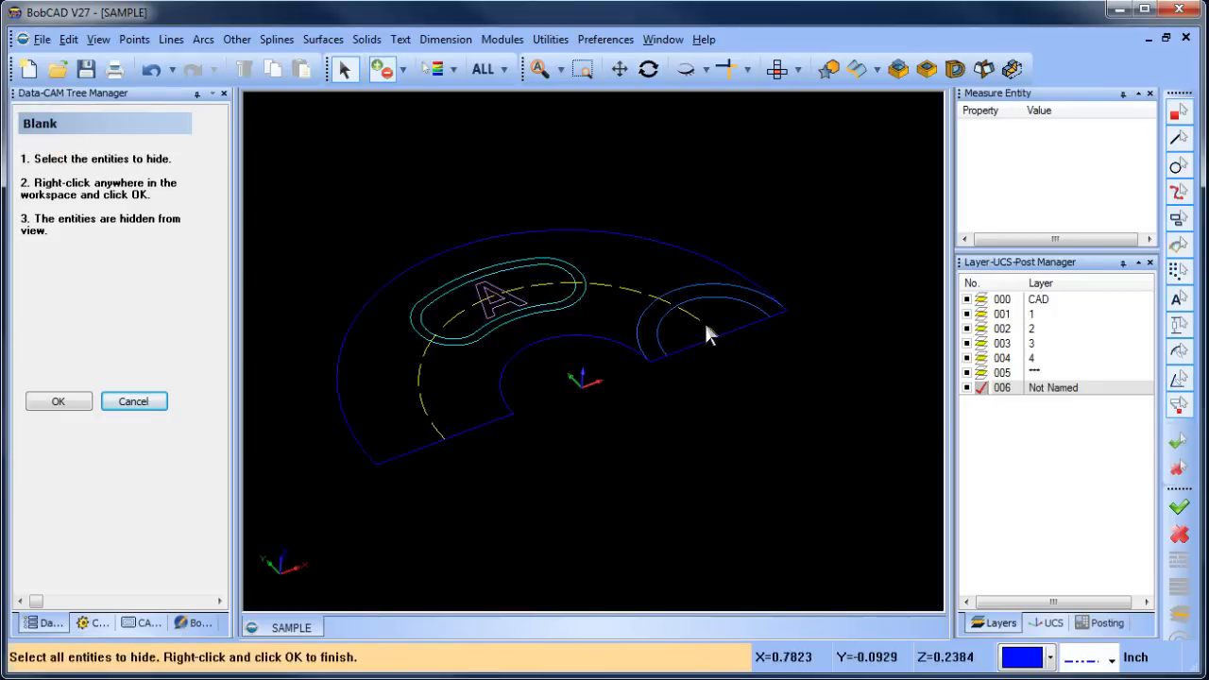
pyautogui.moveTo(720, 331)
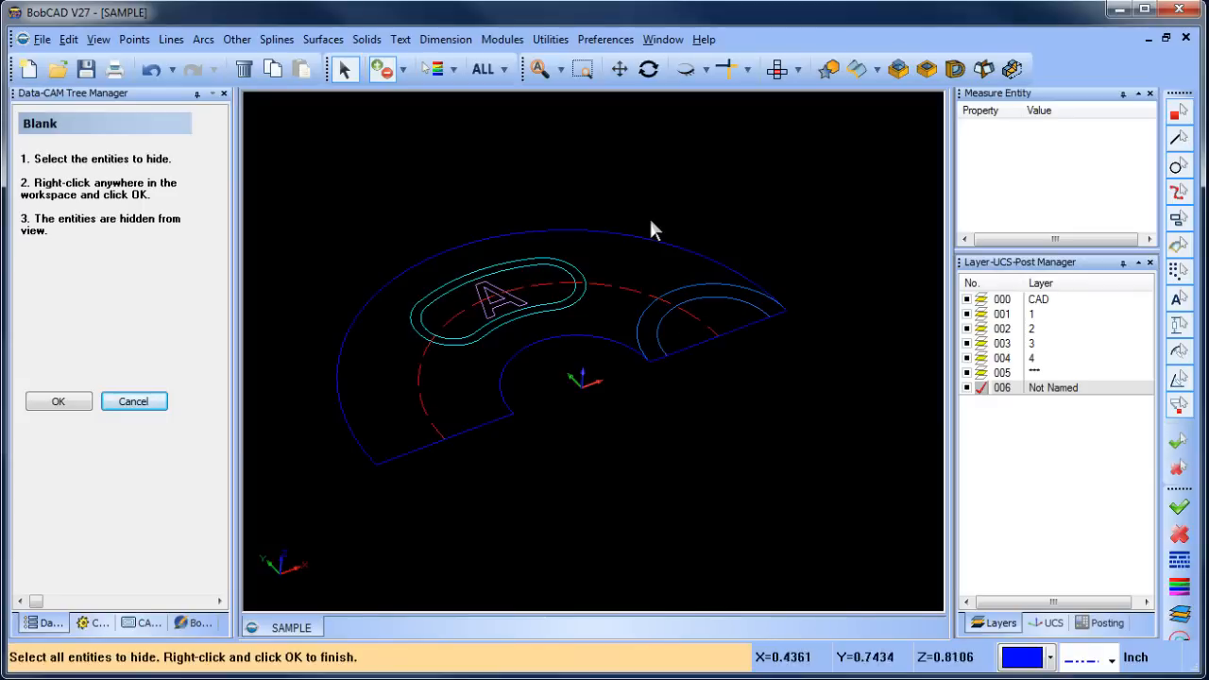
# Step: Sweep the arch profile along the dashed arc into a surface and hide it
pyautogui.click(323, 38)
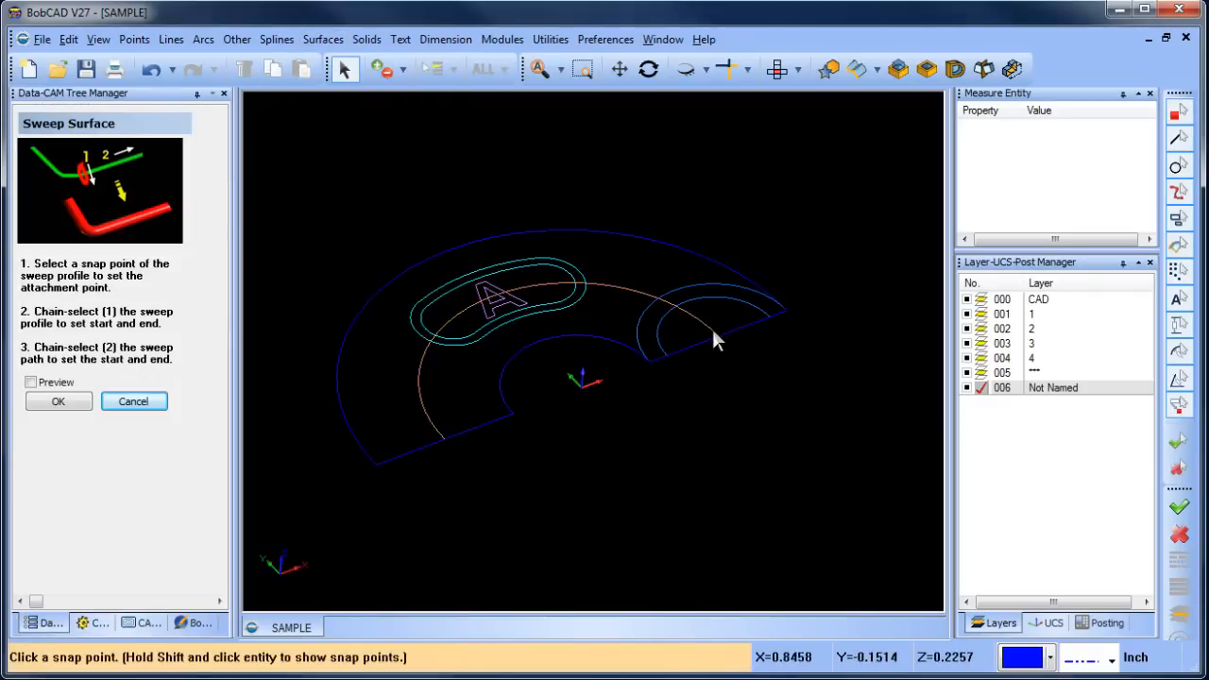
pyautogui.click(715, 338)
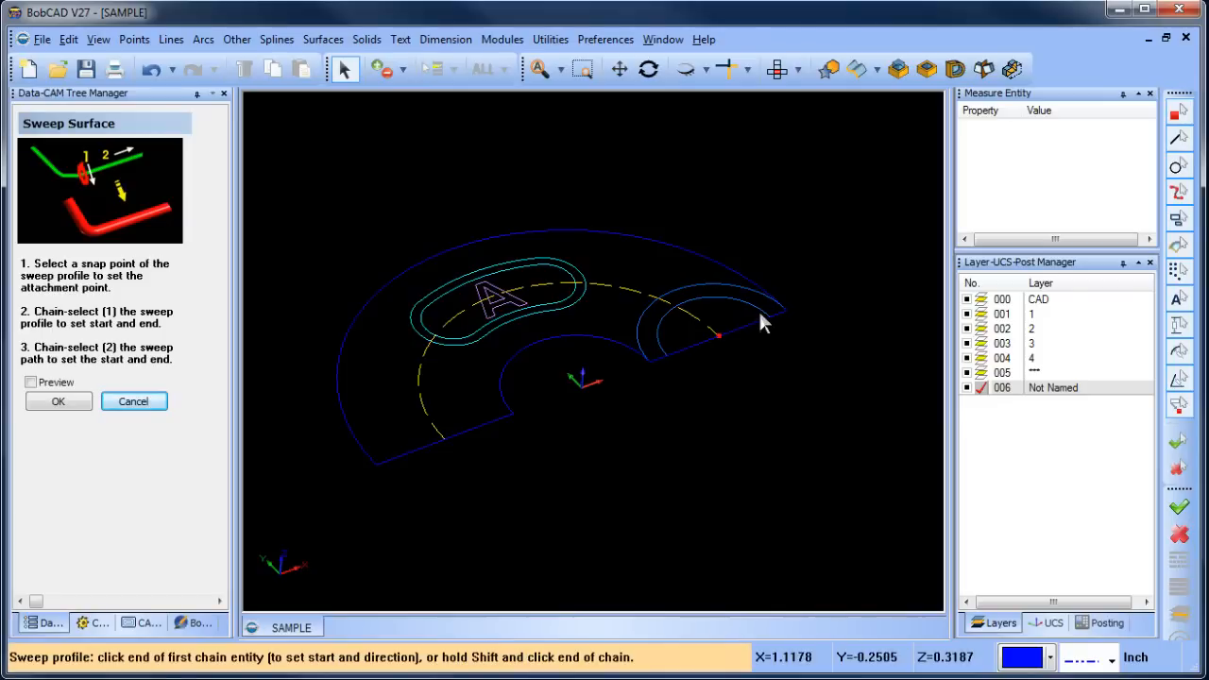
pyautogui.click(759, 311)
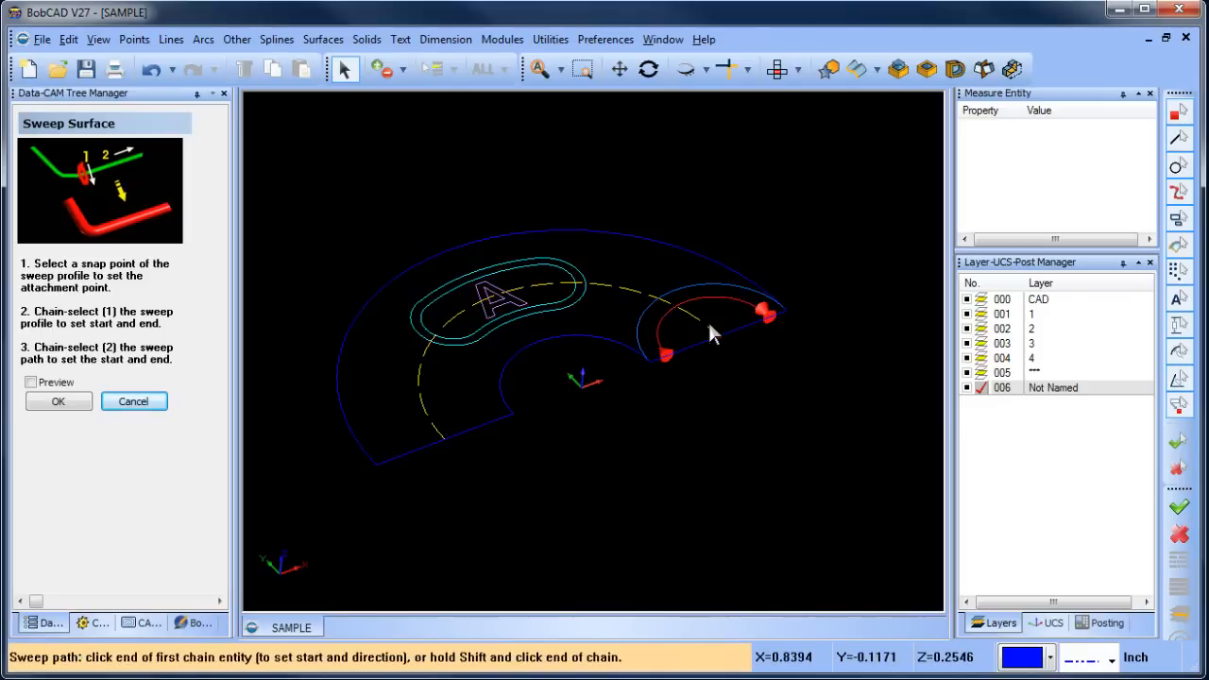
pyautogui.click(669, 355)
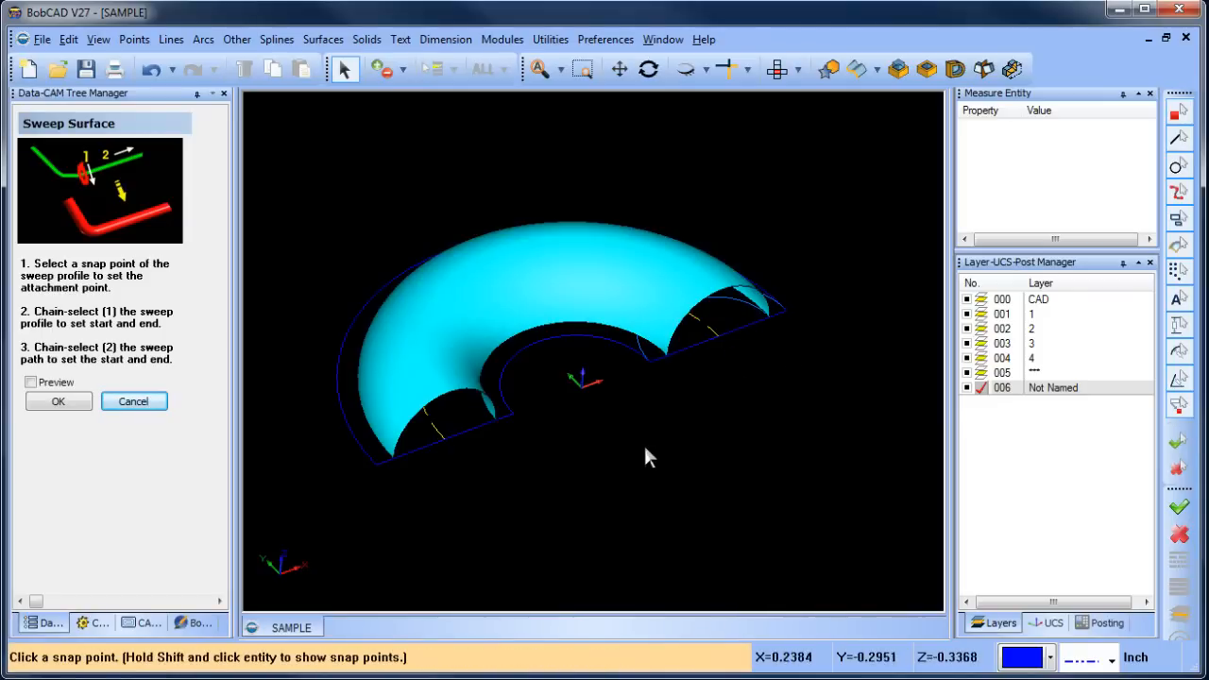
pyautogui.rightClick(650, 457)
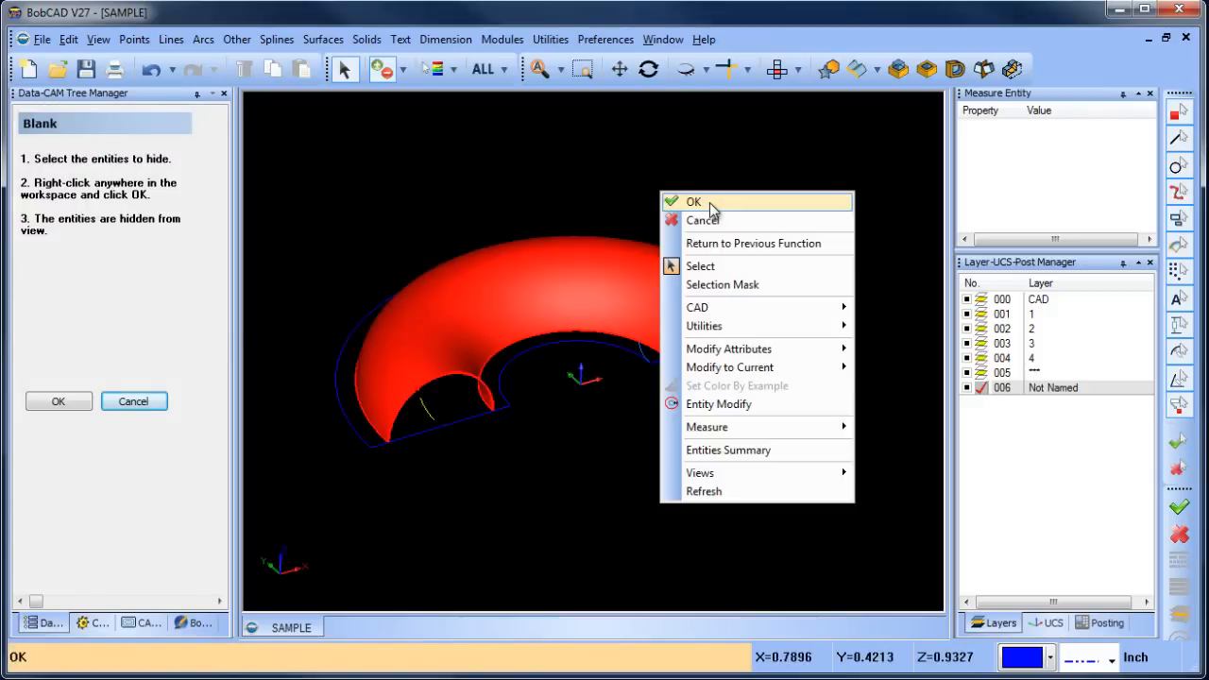
pyautogui.click(693, 200)
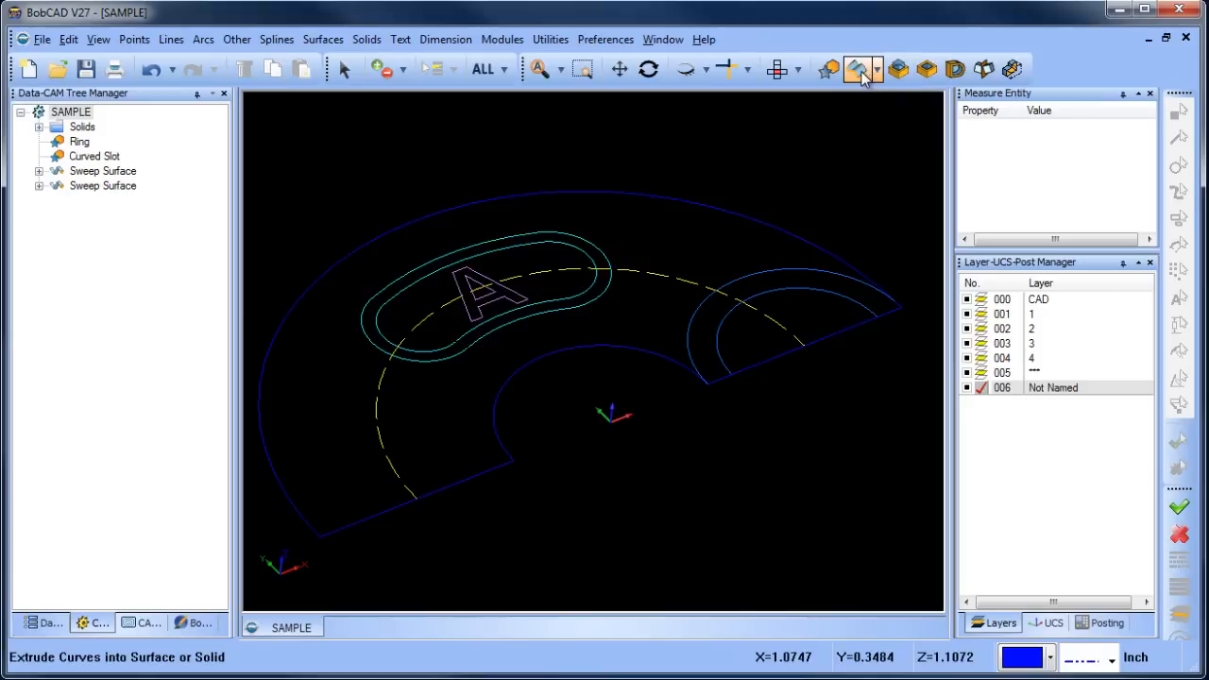
# Step: Extrude the kidney-shaped outline 1.0 inch upward with caps into a solid
pyautogui.click(858, 68)
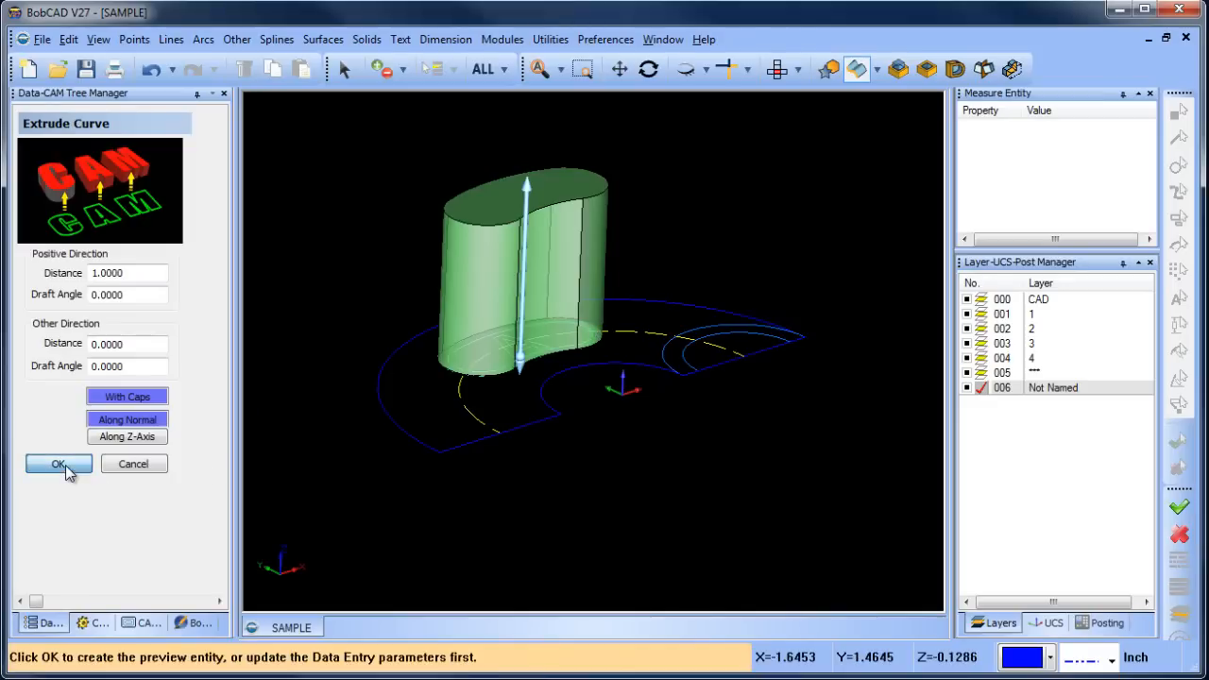
pyautogui.click(57, 465)
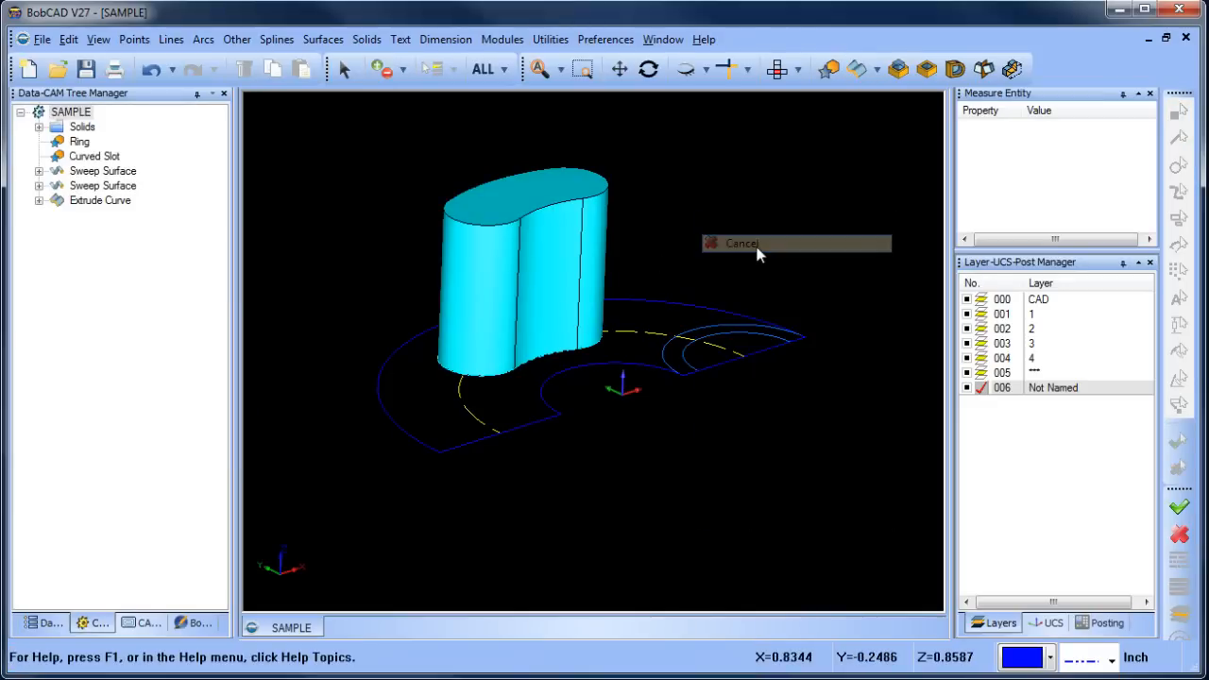
pyautogui.click(684, 68)
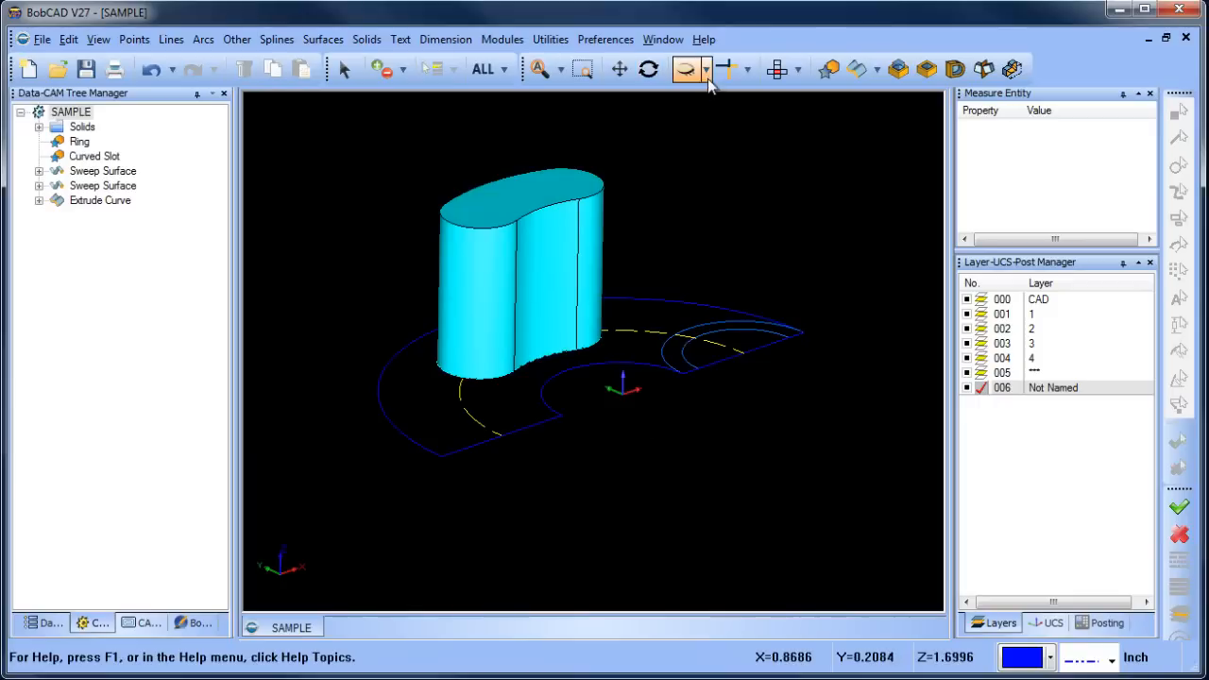
# Step: Show the previously hidden swept arch surfaces again
pyautogui.click(688, 68)
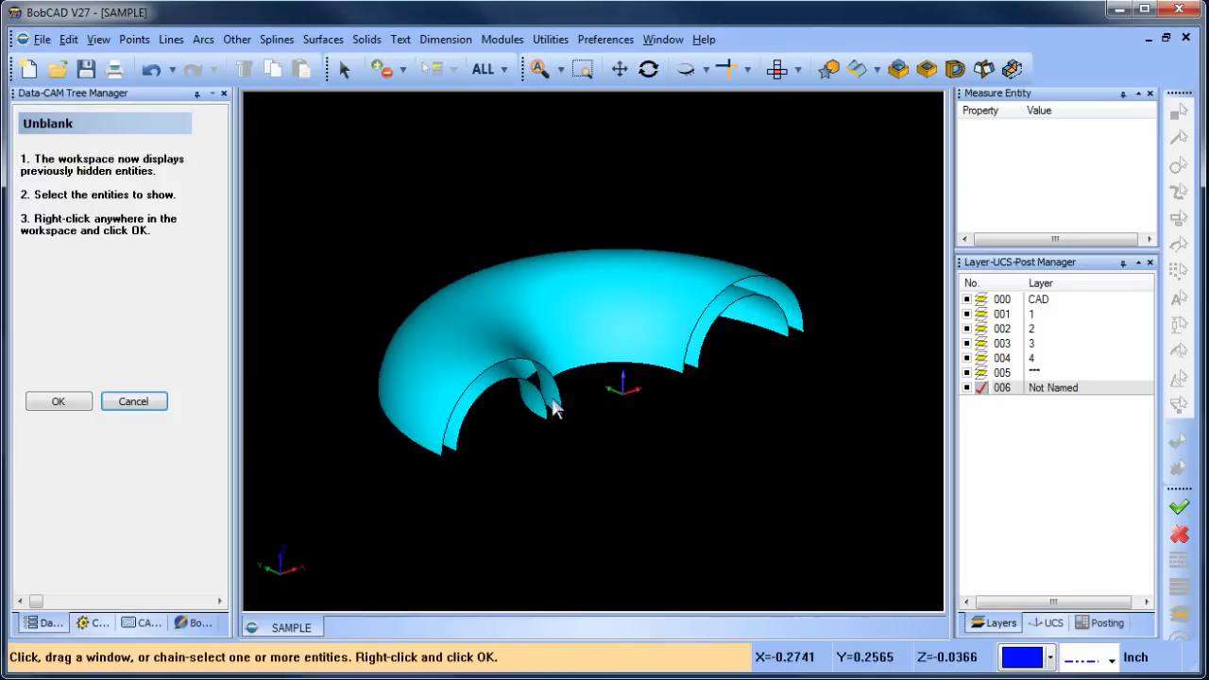
pyautogui.rightClick(555, 408)
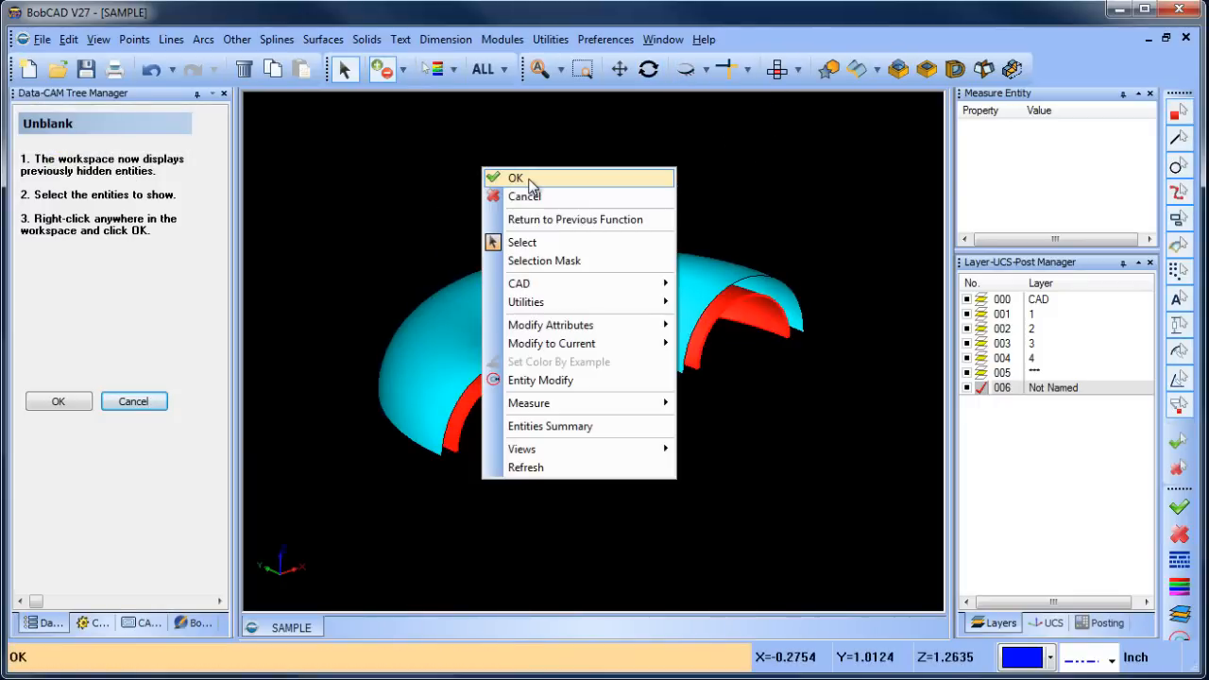
pyautogui.click(516, 177)
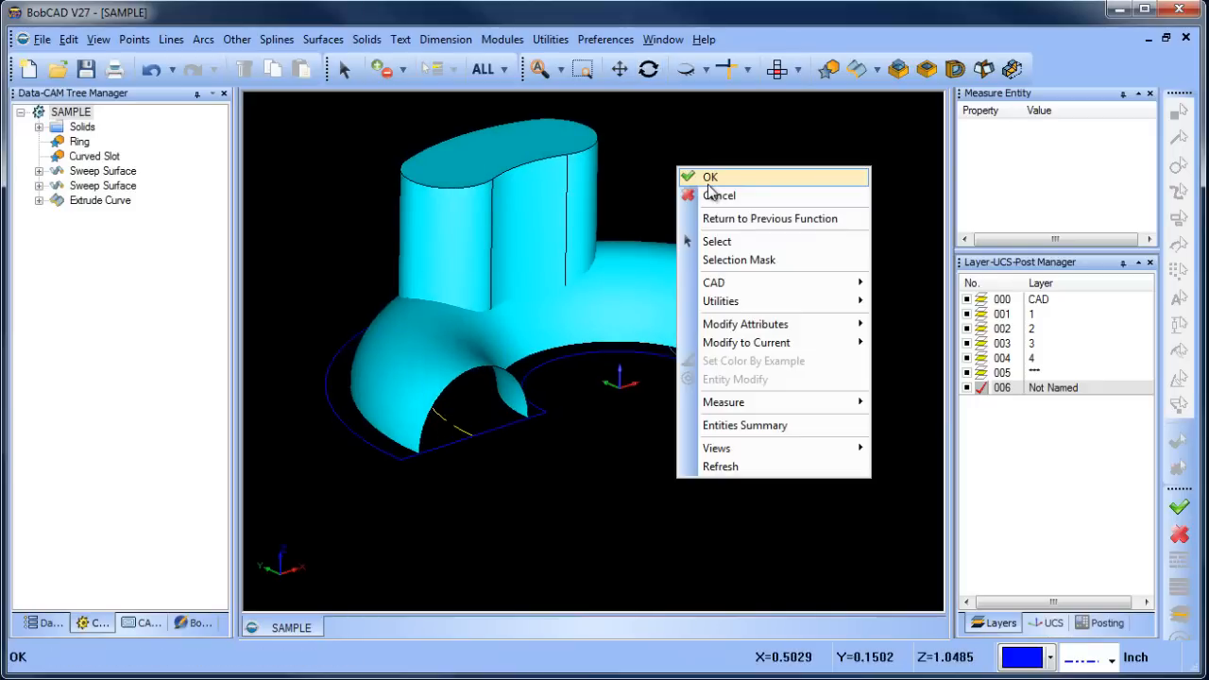
pyautogui.click(710, 177)
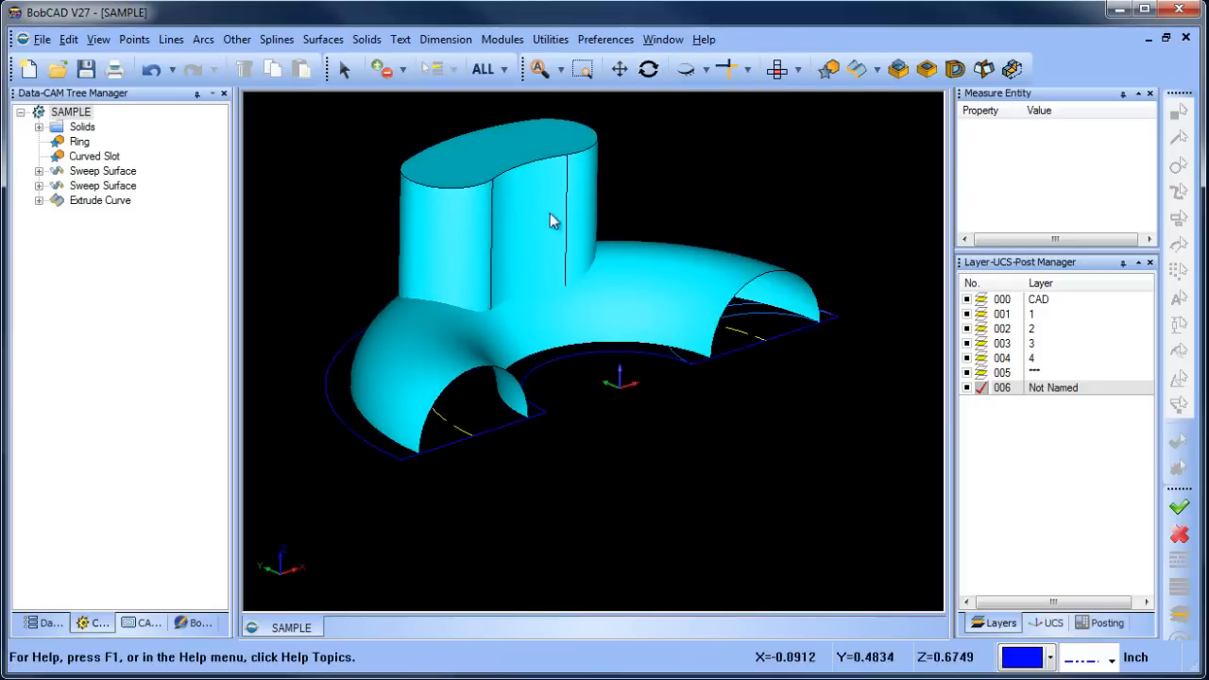
pyautogui.moveTo(654, 275)
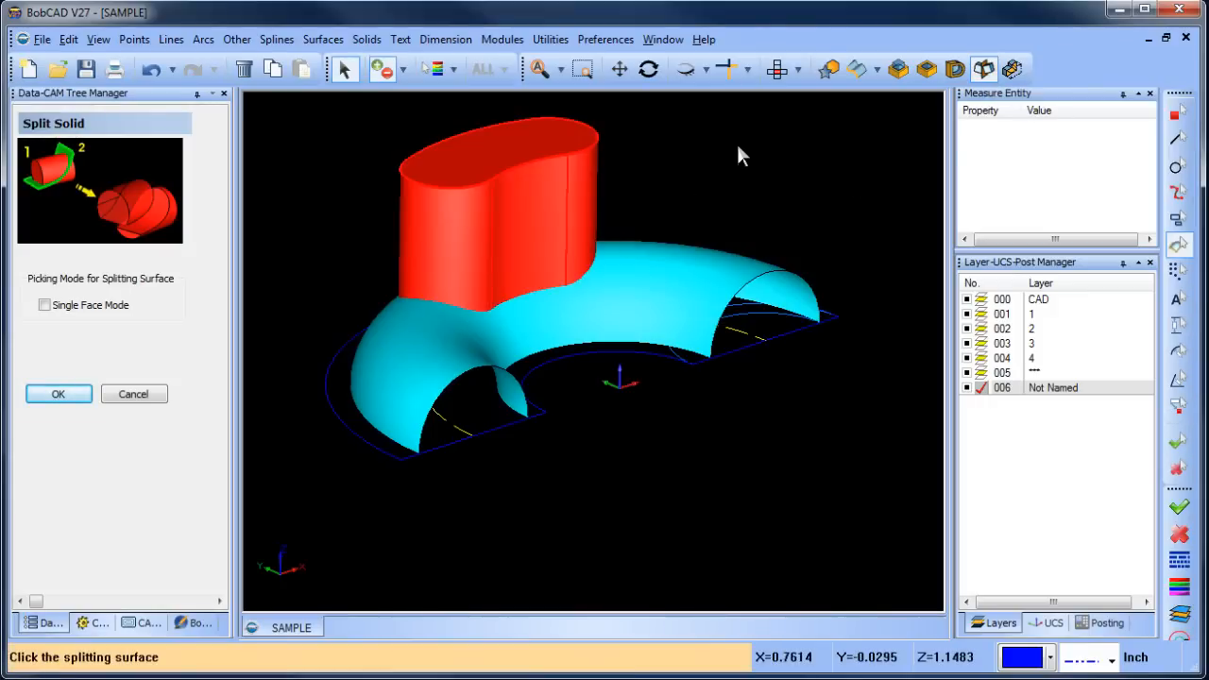
# Step: Split the kidney solid with the swept arch surface and end the function
pyautogui.click(494, 208)
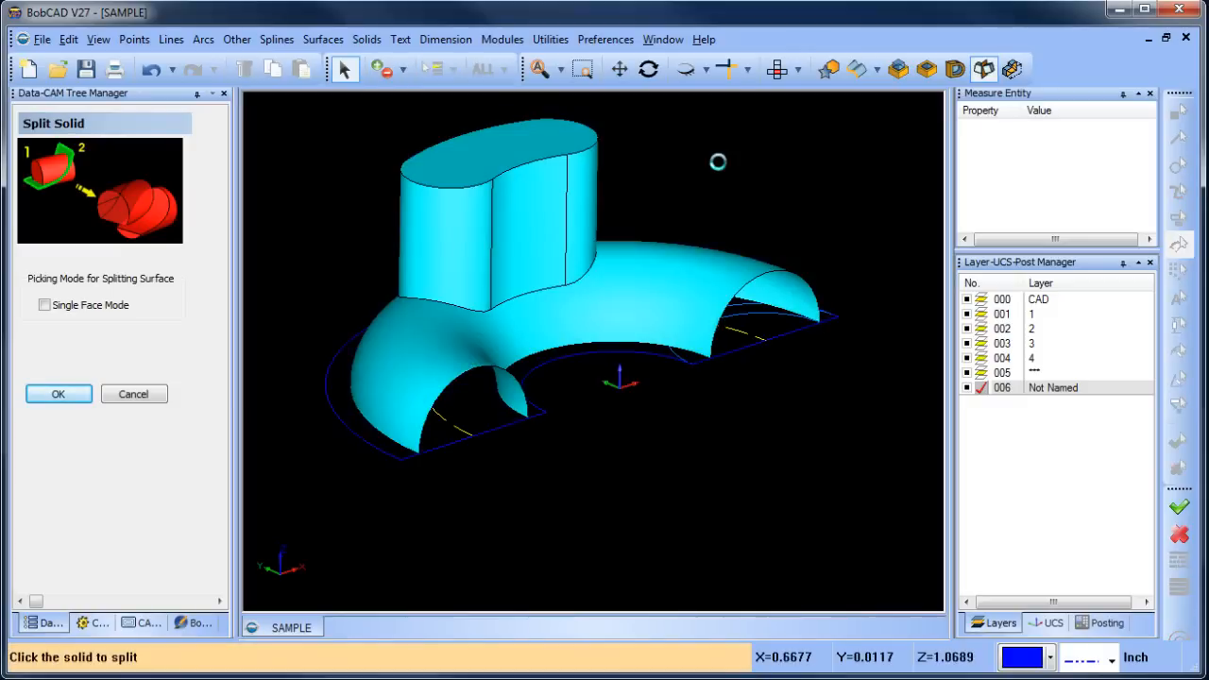
pyautogui.rightClick(718, 163)
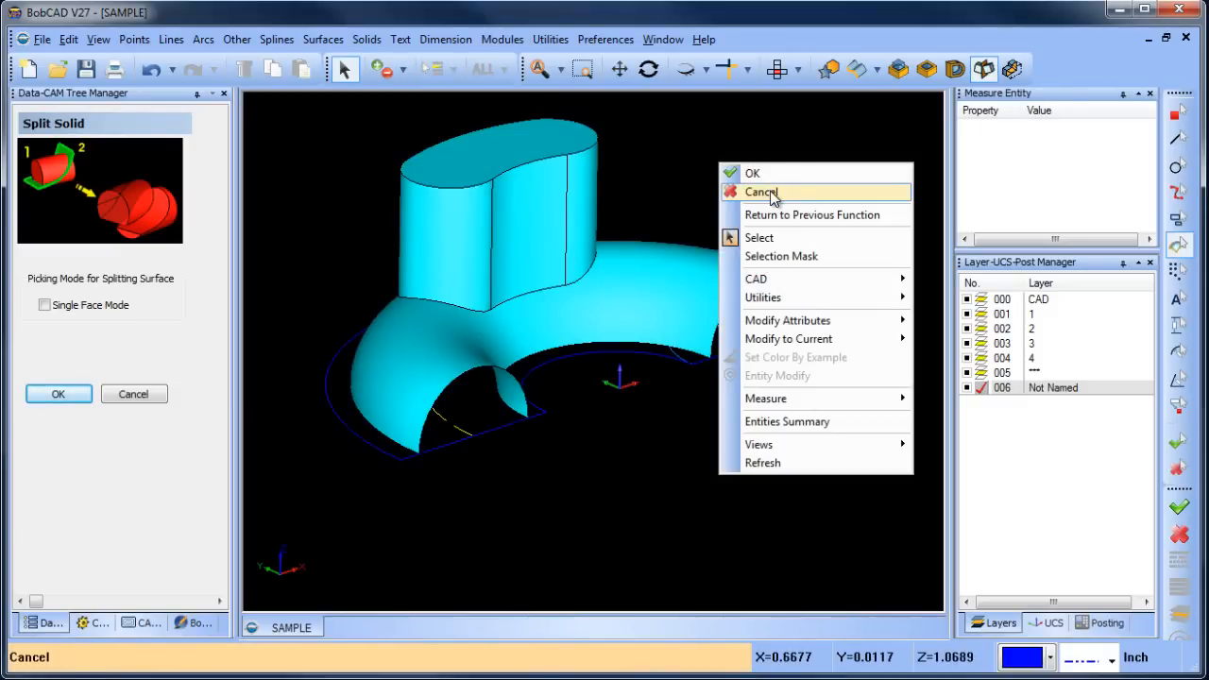
pyautogui.click(761, 193)
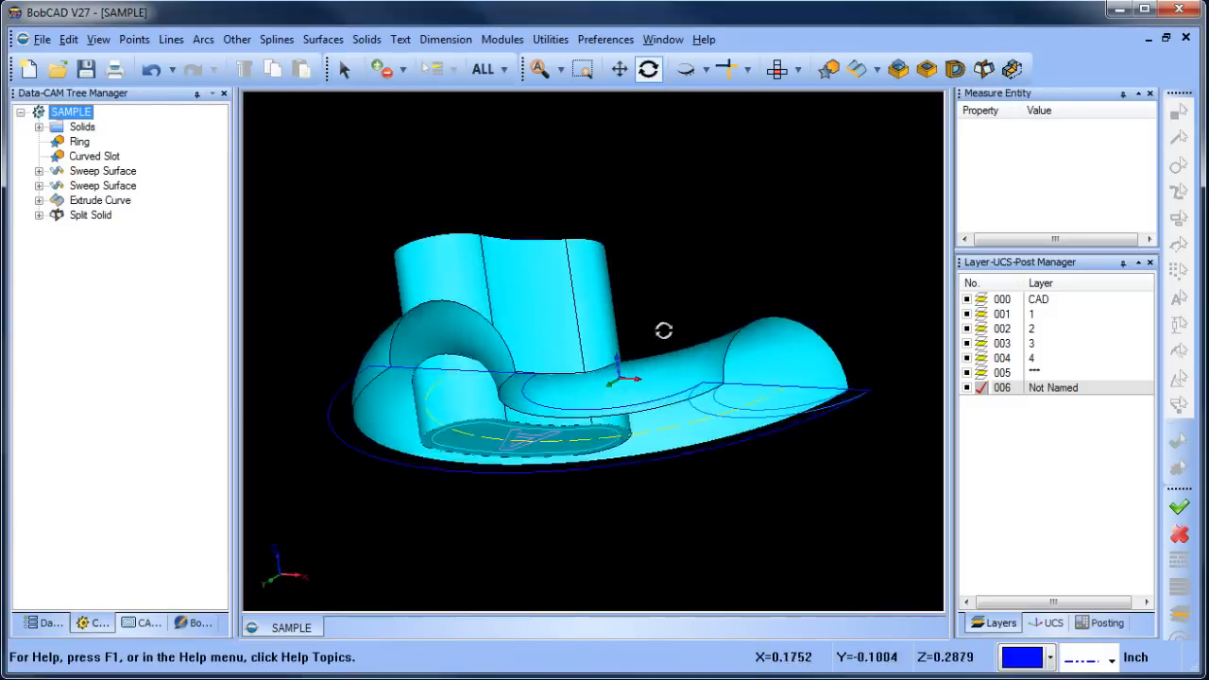
# Step: Delete the arch surface and lower split piece, keeping the upper kidney solid
pyautogui.moveTo(665, 331); pyautogui.dragTo(386, 117)
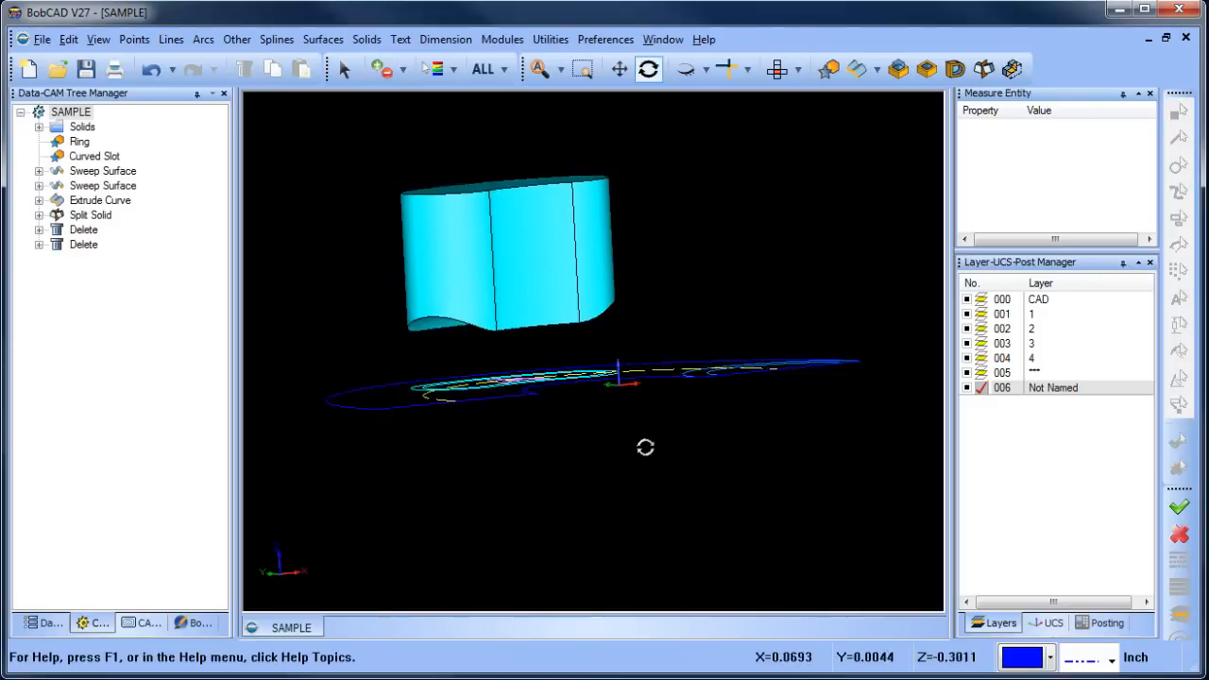
pyautogui.moveTo(646, 446); pyautogui.dragTo(676, 476)
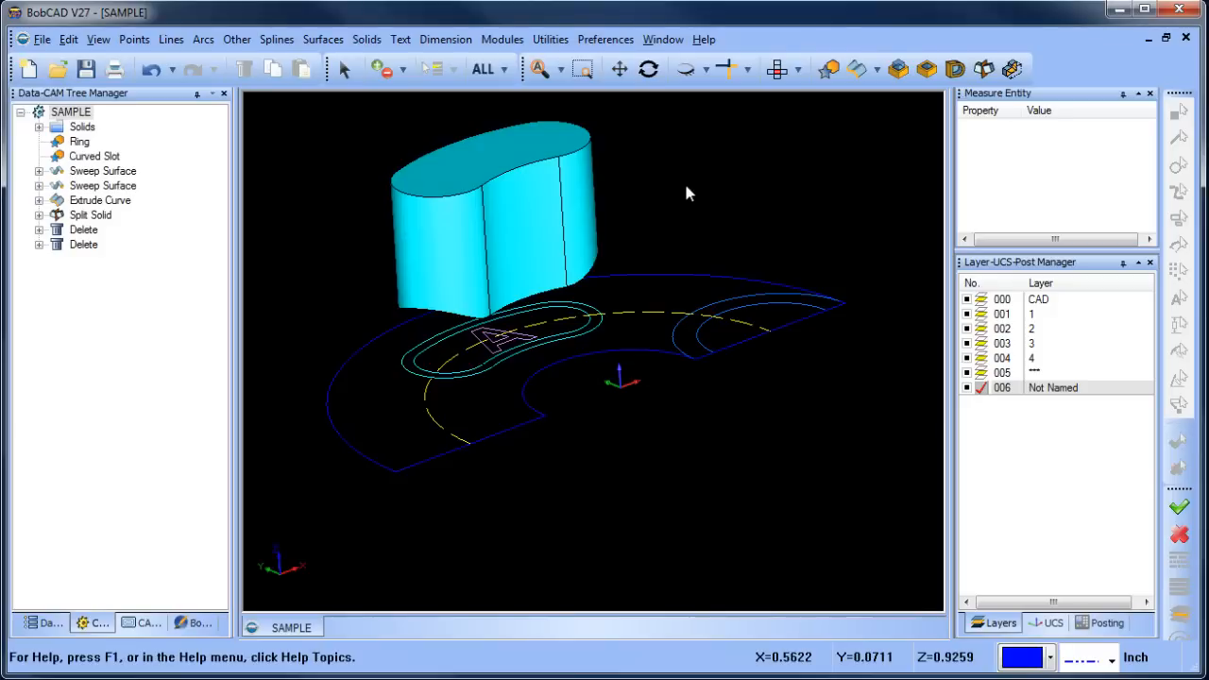
pyautogui.click(683, 68)
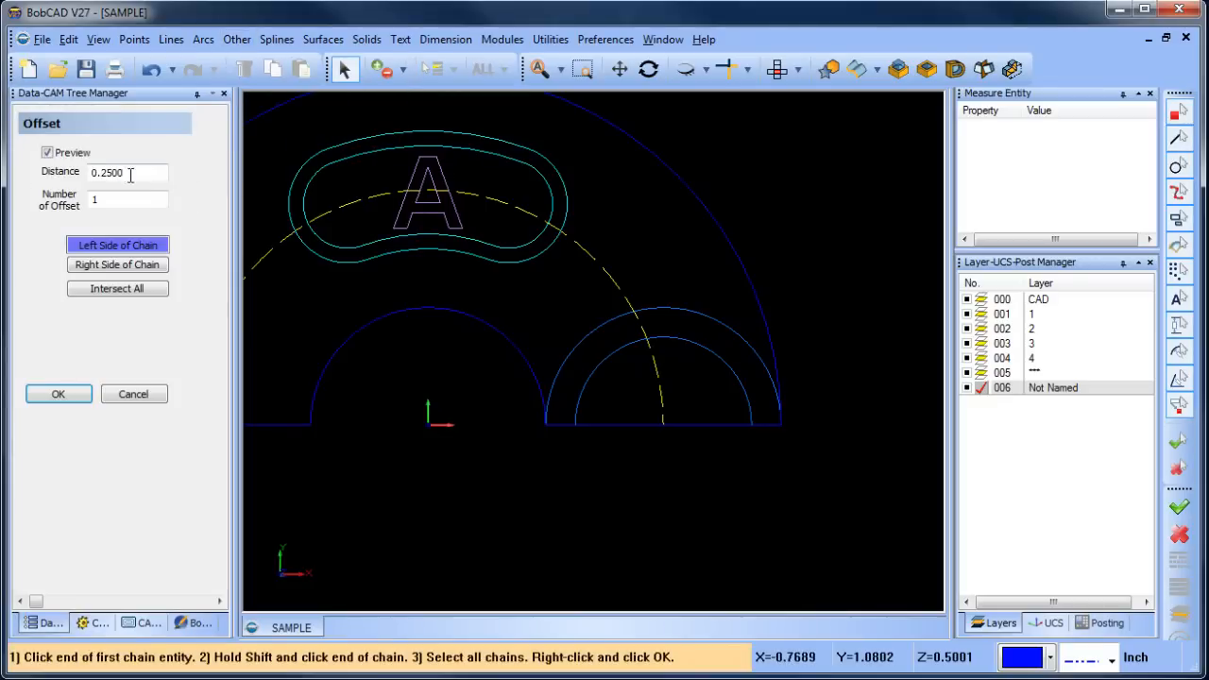
# Step: Offset the kidney outline by 0.0625 around the letter A
pyautogui.write('0.0625')
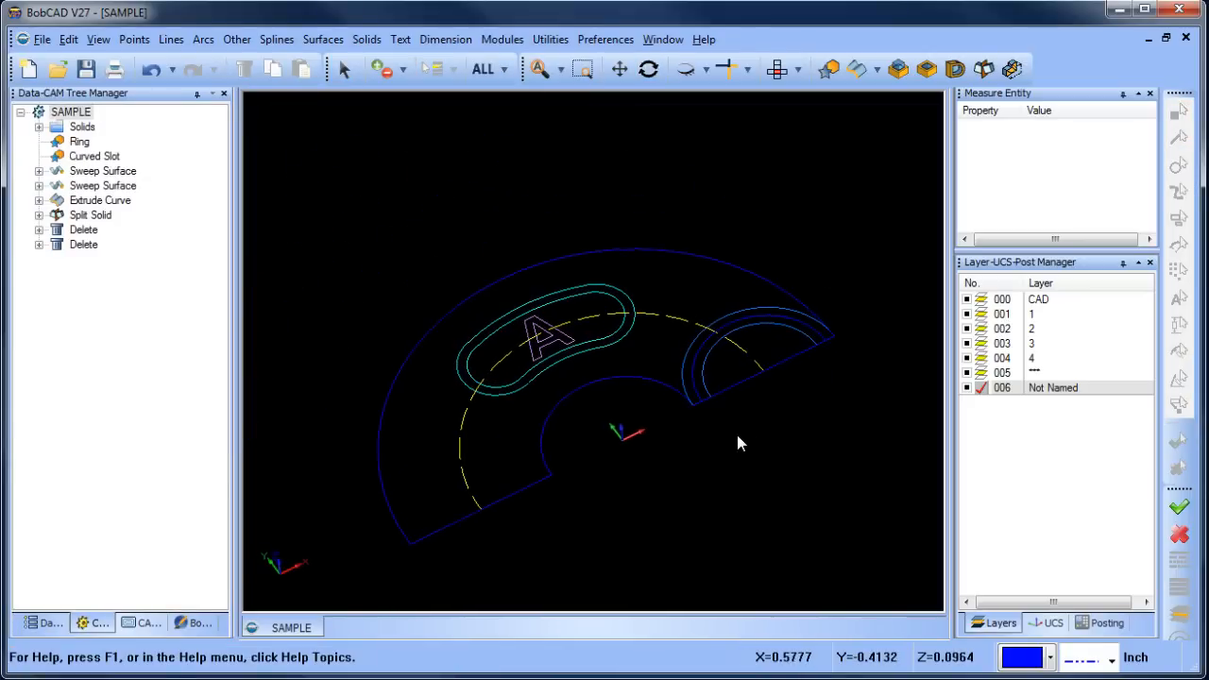
# Step: Sweep the half-circle profile along the dashed arc into a new arch surface
pyautogui.click(323, 38)
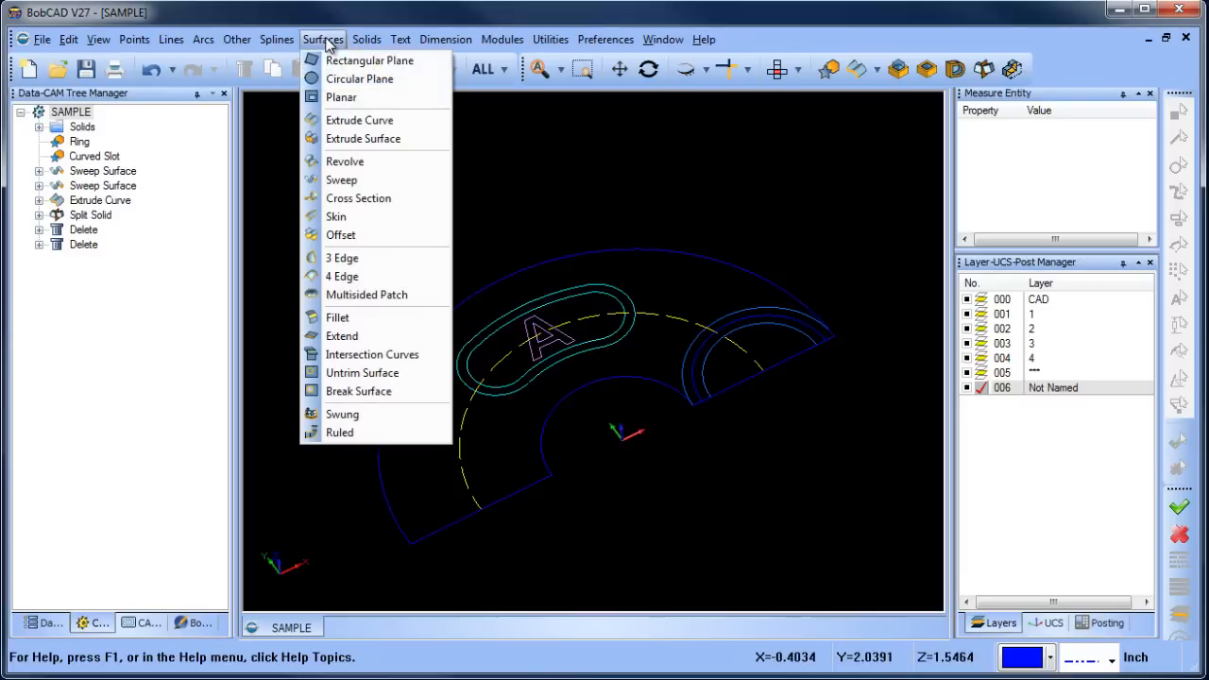
pyautogui.click(340, 179)
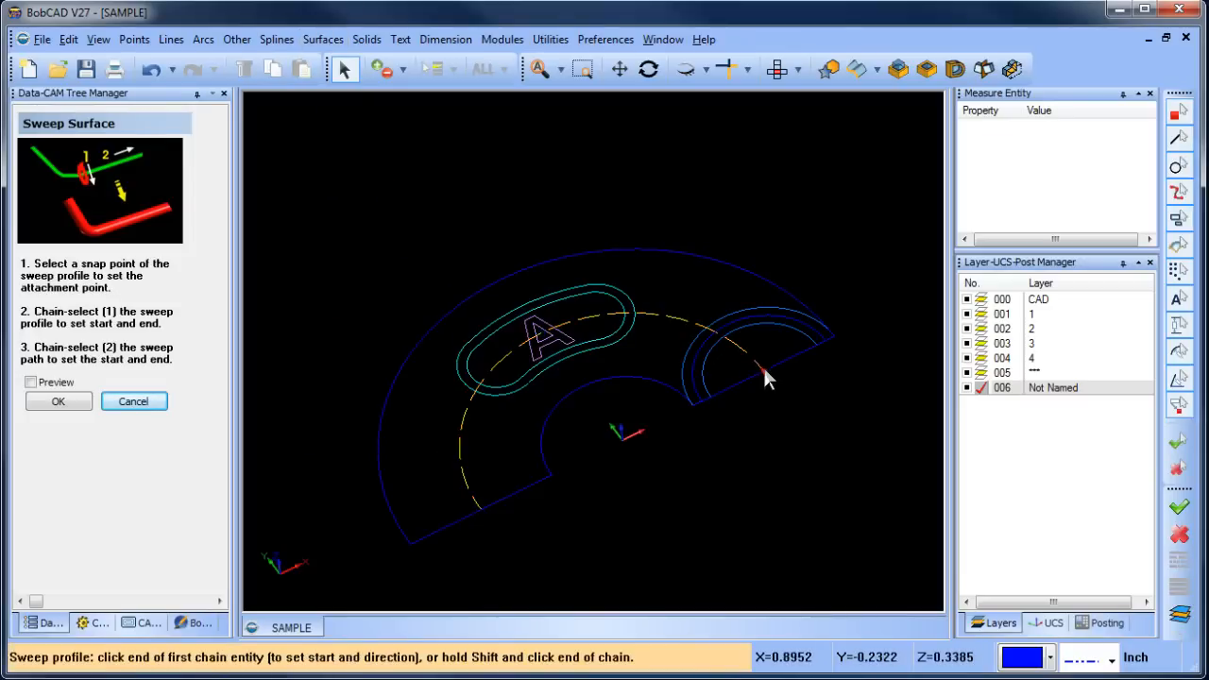
pyautogui.click(763, 371)
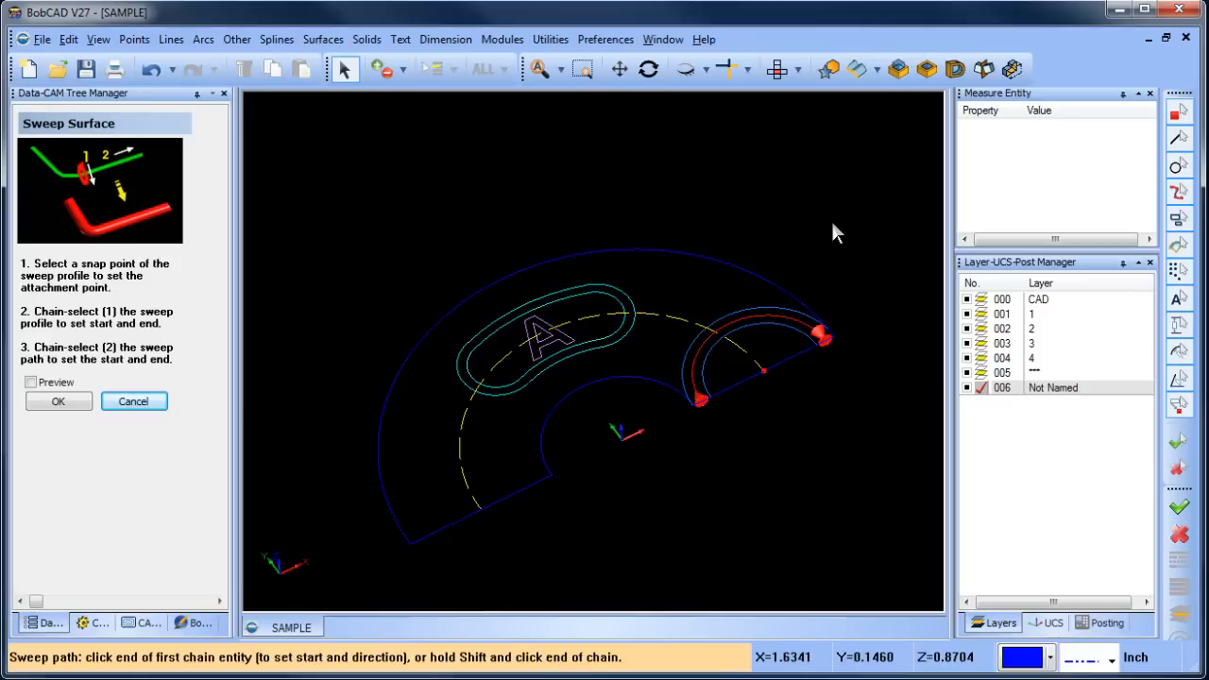
pyautogui.click(760, 366)
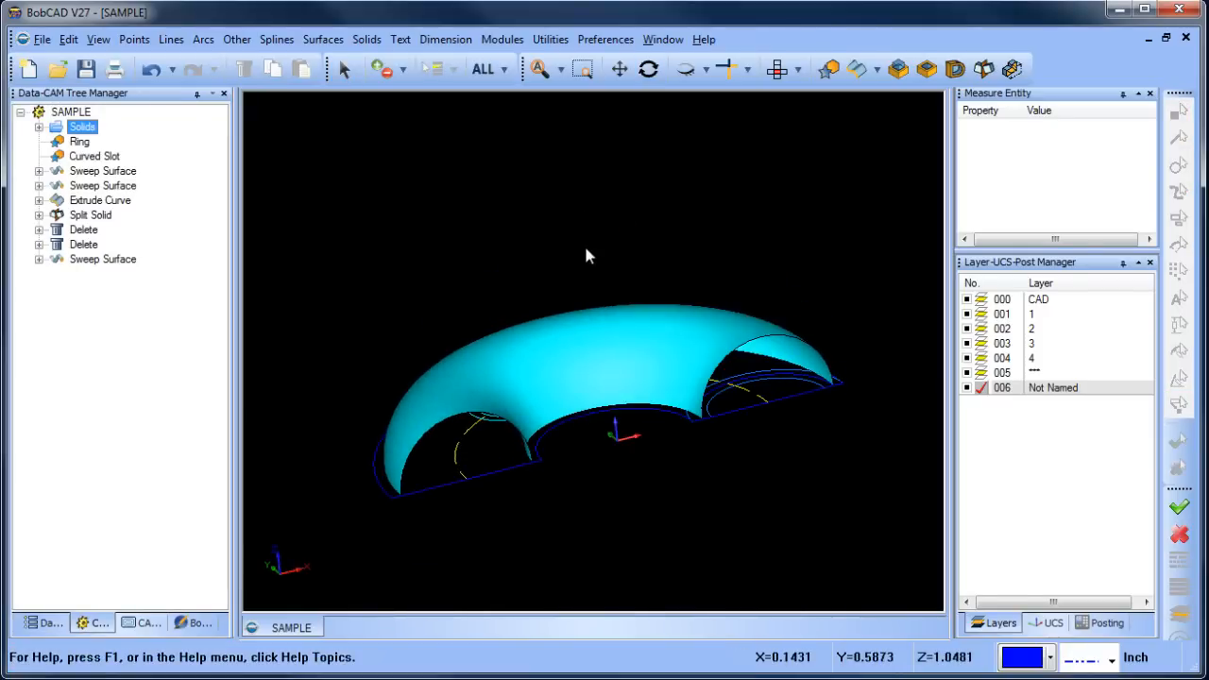
# Step: Extrude the letter A outline into a solid
pyautogui.click(648, 68)
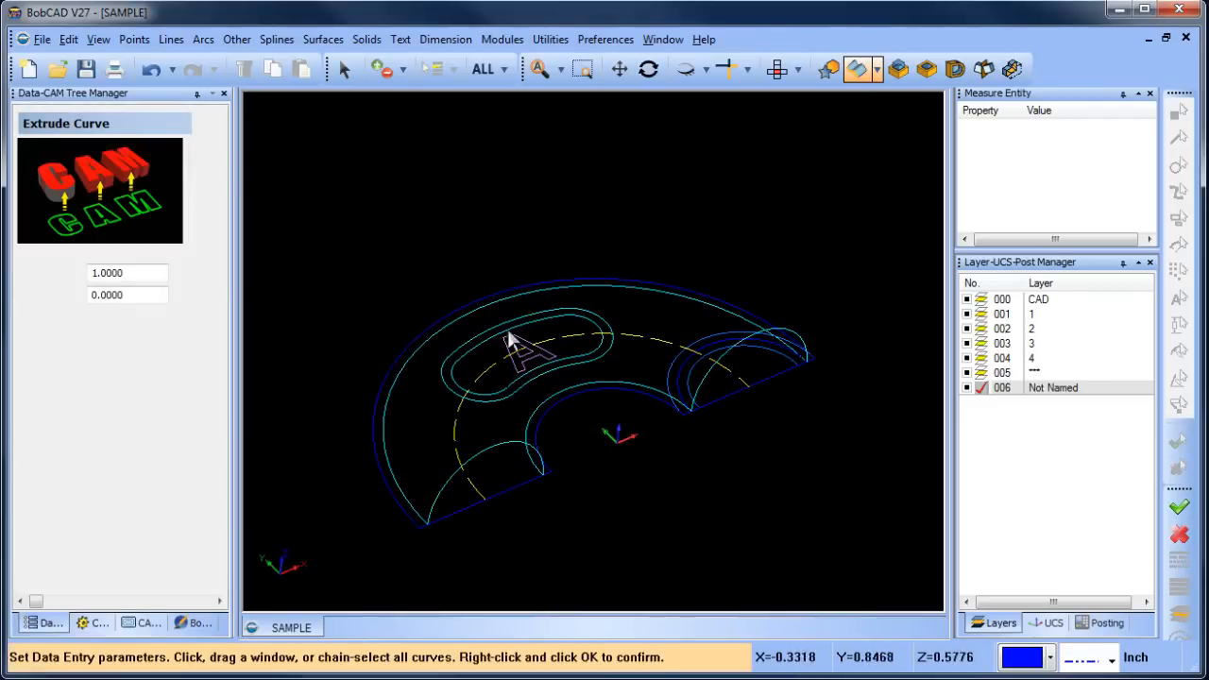
pyautogui.rightClick(513, 340)
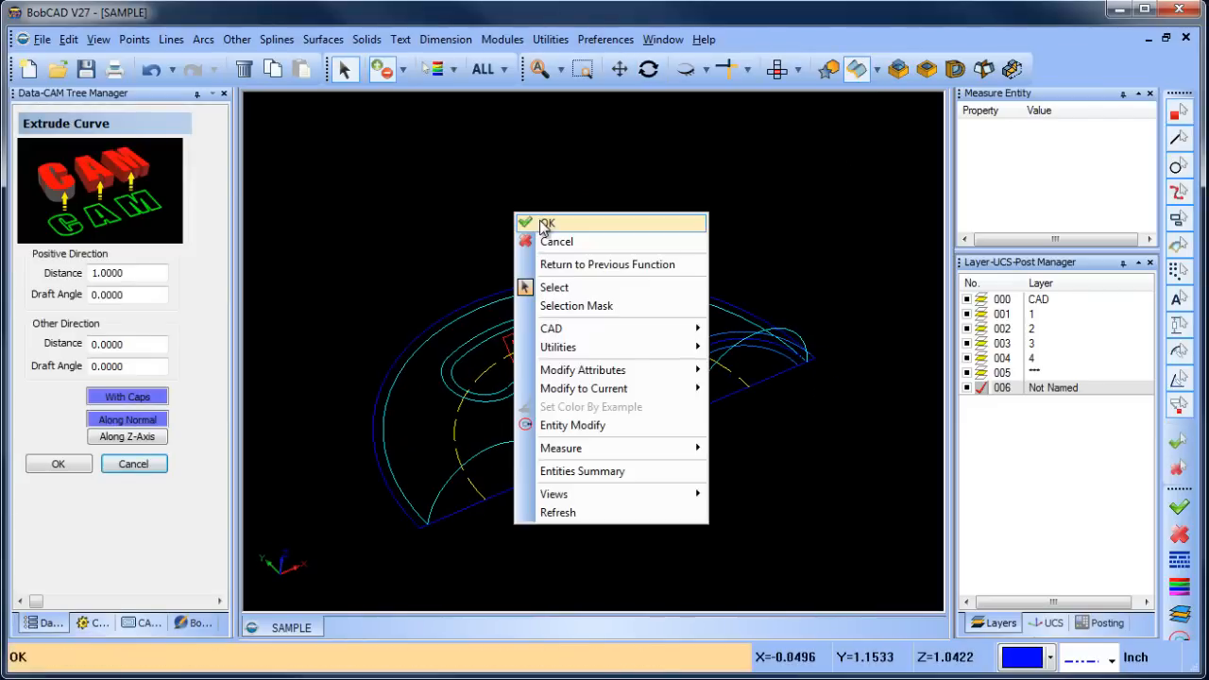
pyautogui.click(548, 223)
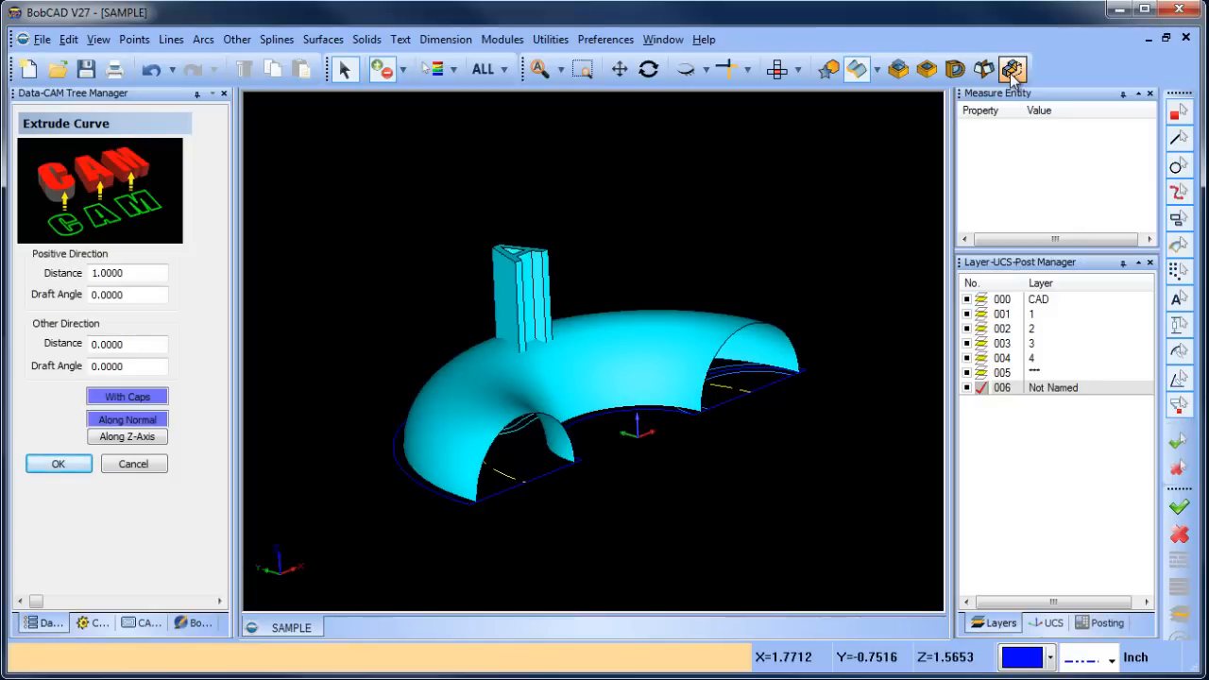
# Step: Split the extruded letter A with the swept arch surface
pyautogui.click(1013, 68)
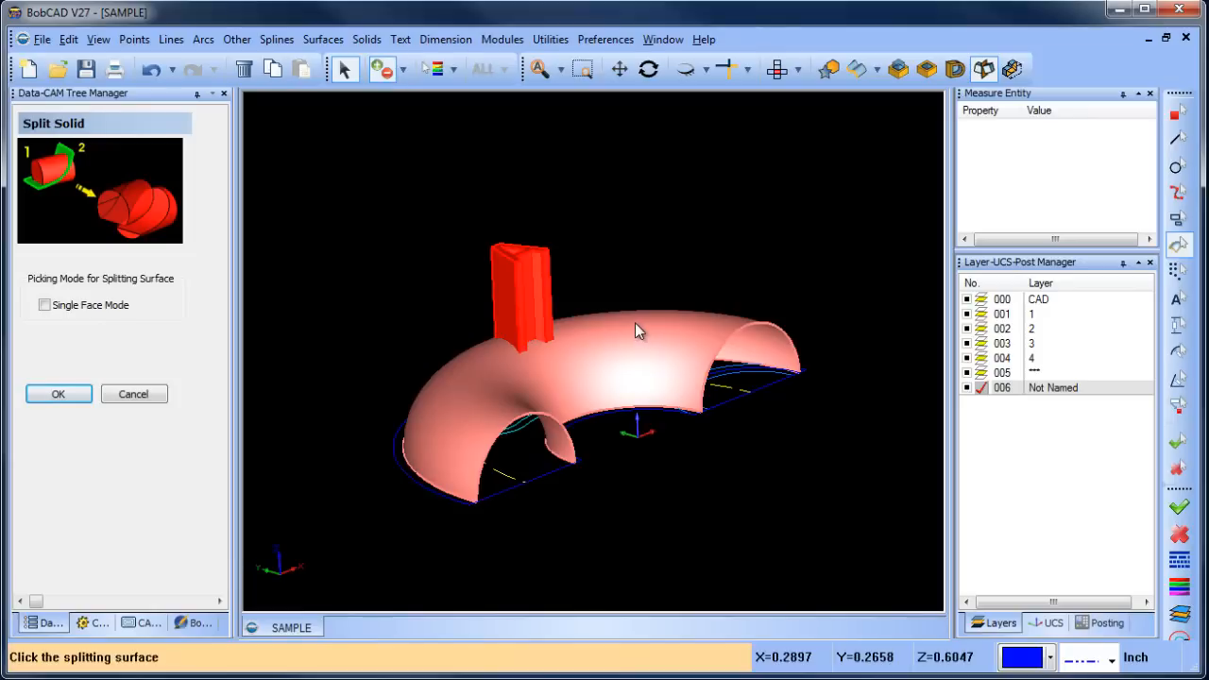
pyautogui.click(639, 331)
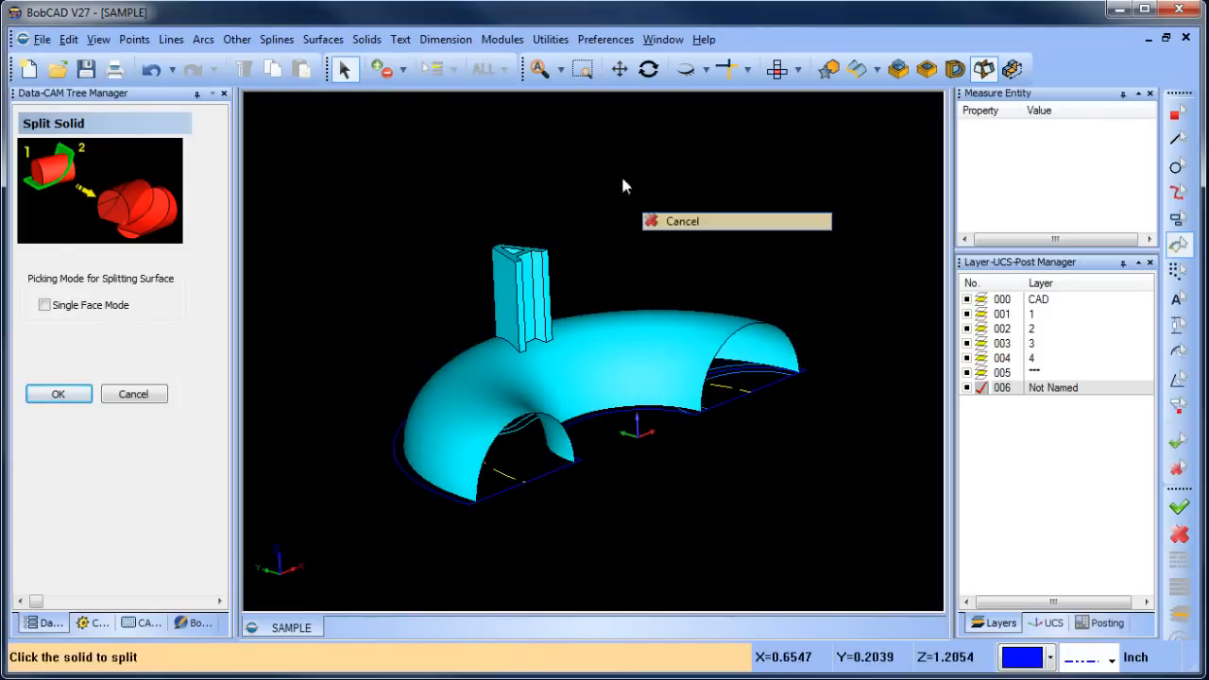
pyautogui.click(57, 395)
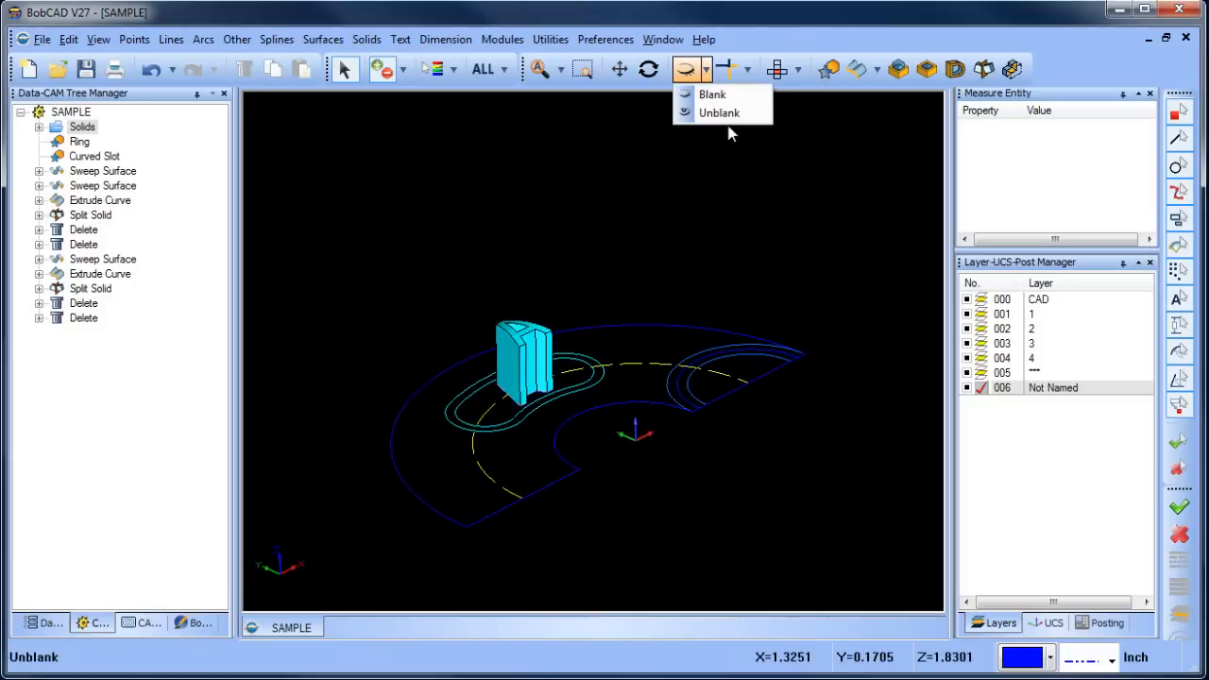
# Step: Sweep the half-circle profile from its snap point along the dashed arc into a domed arch surface
pyautogui.click(720, 113)
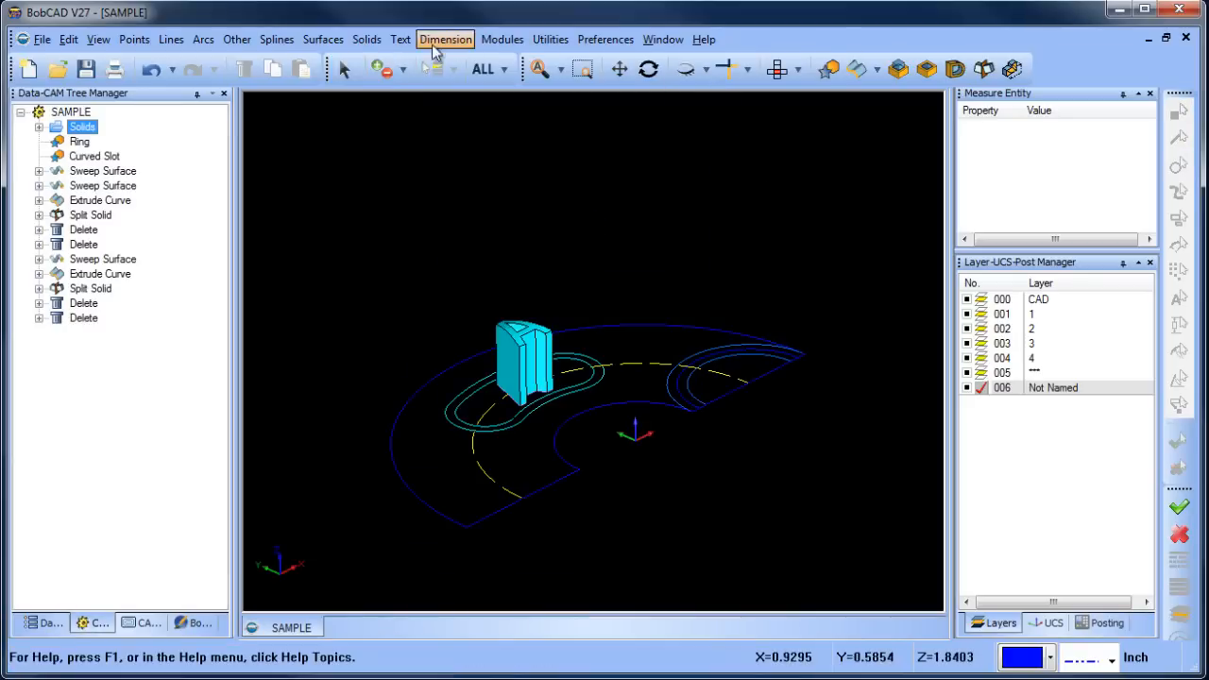
pyautogui.click(323, 38)
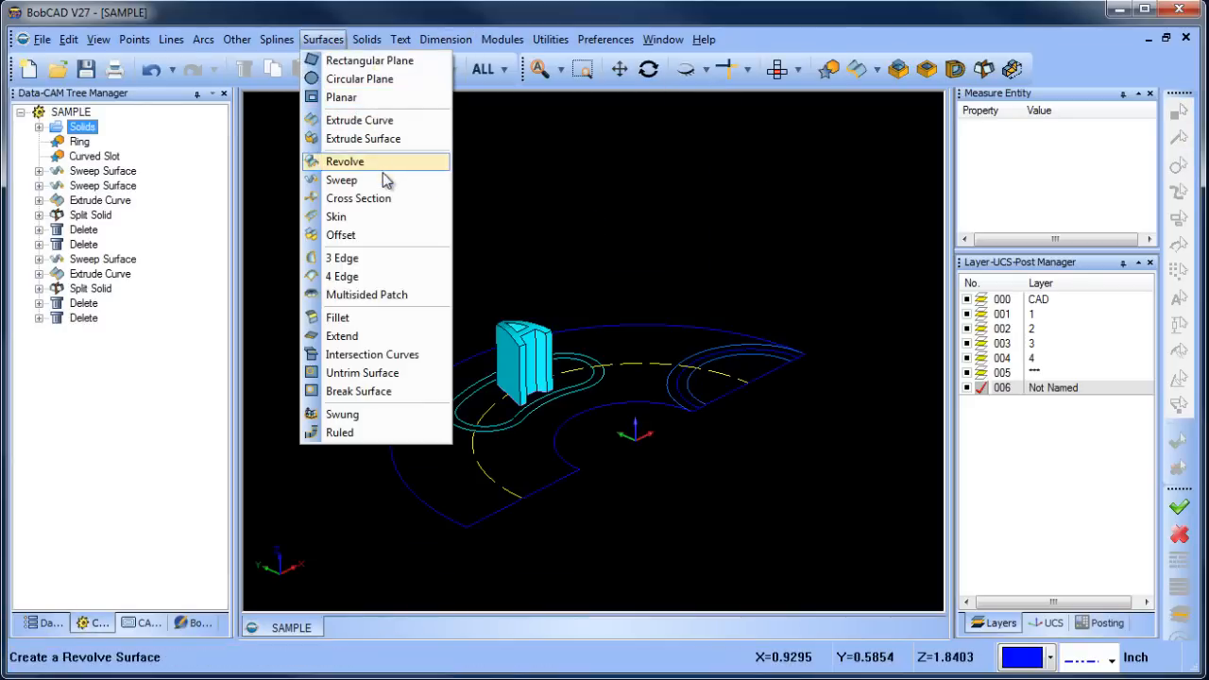
pyautogui.click(342, 179)
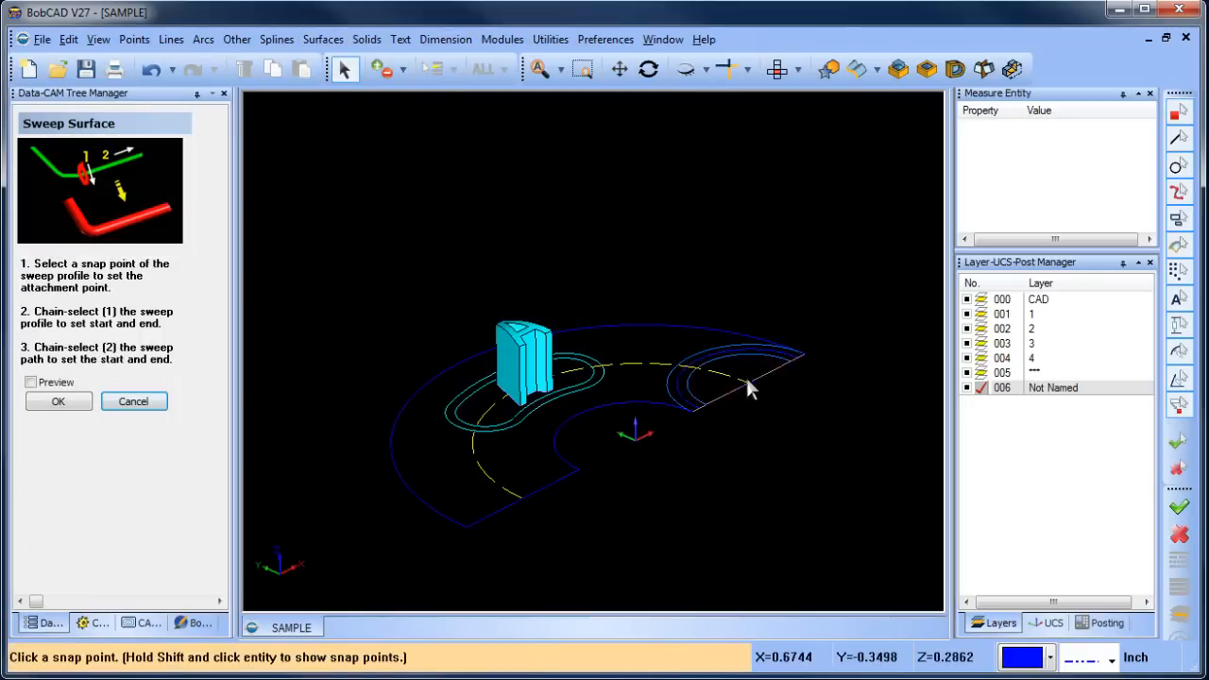
pyautogui.click(748, 386)
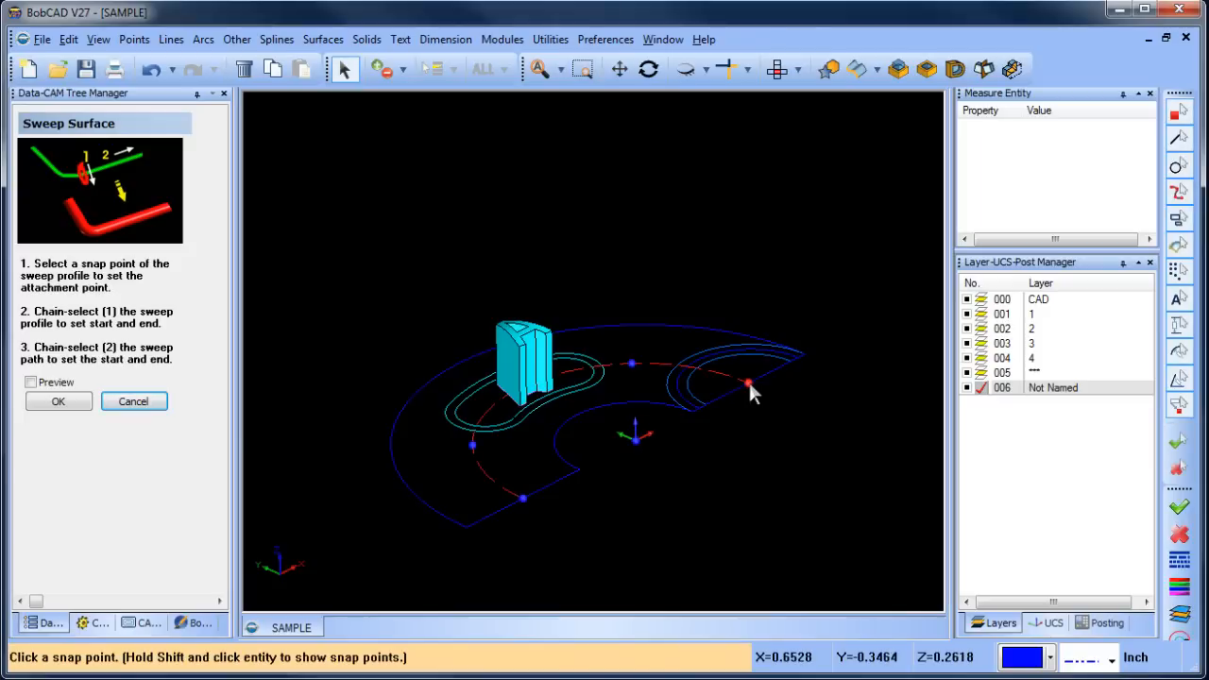
pyautogui.click(747, 386)
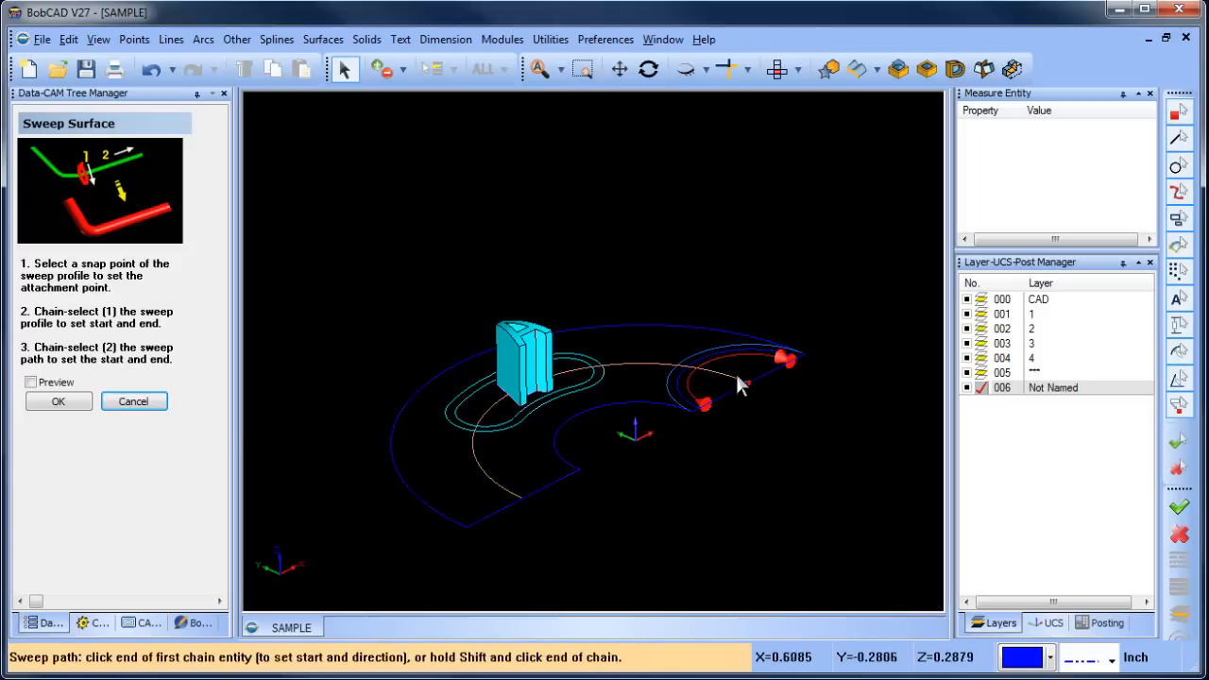
pyautogui.click(746, 381)
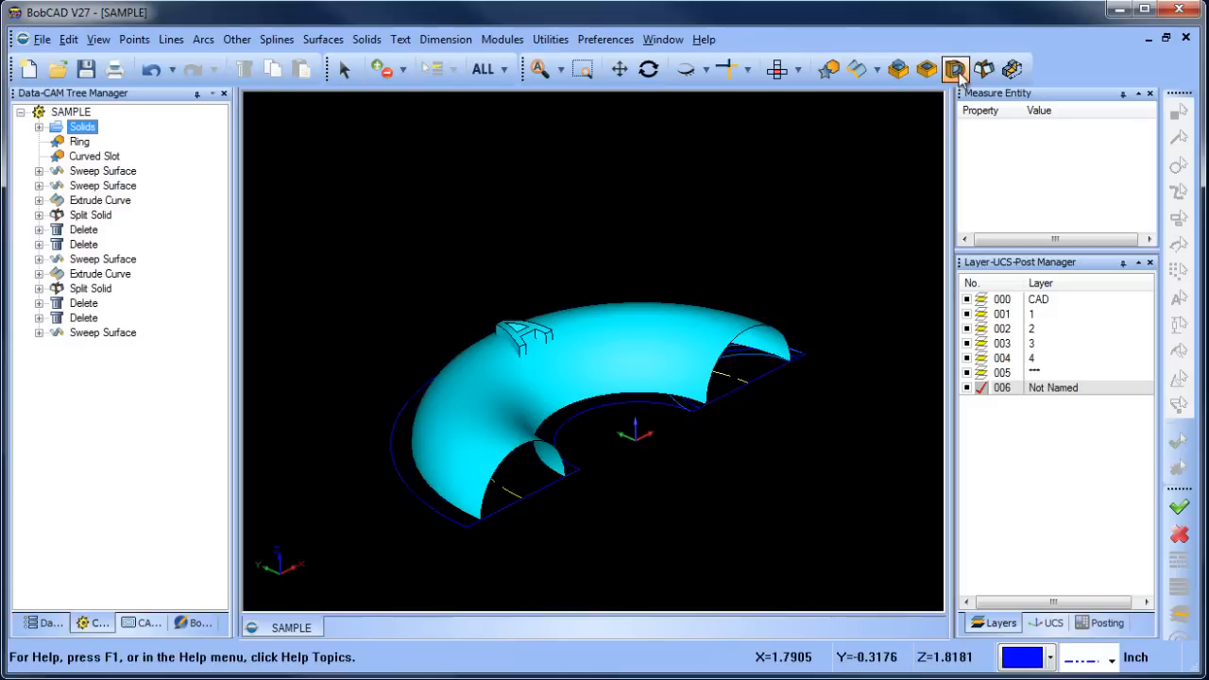
# Step: Blank the swept arch surface and orbit to view the remaining solids from above
pyautogui.click(955, 68)
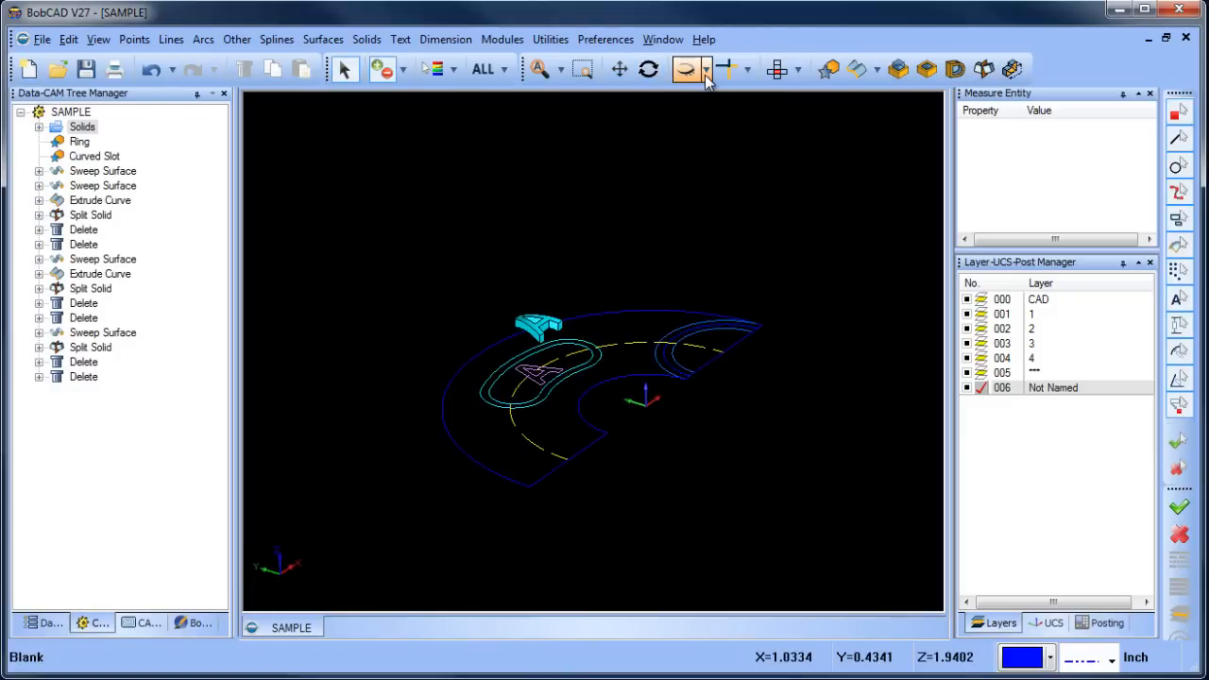
pyautogui.click(687, 68)
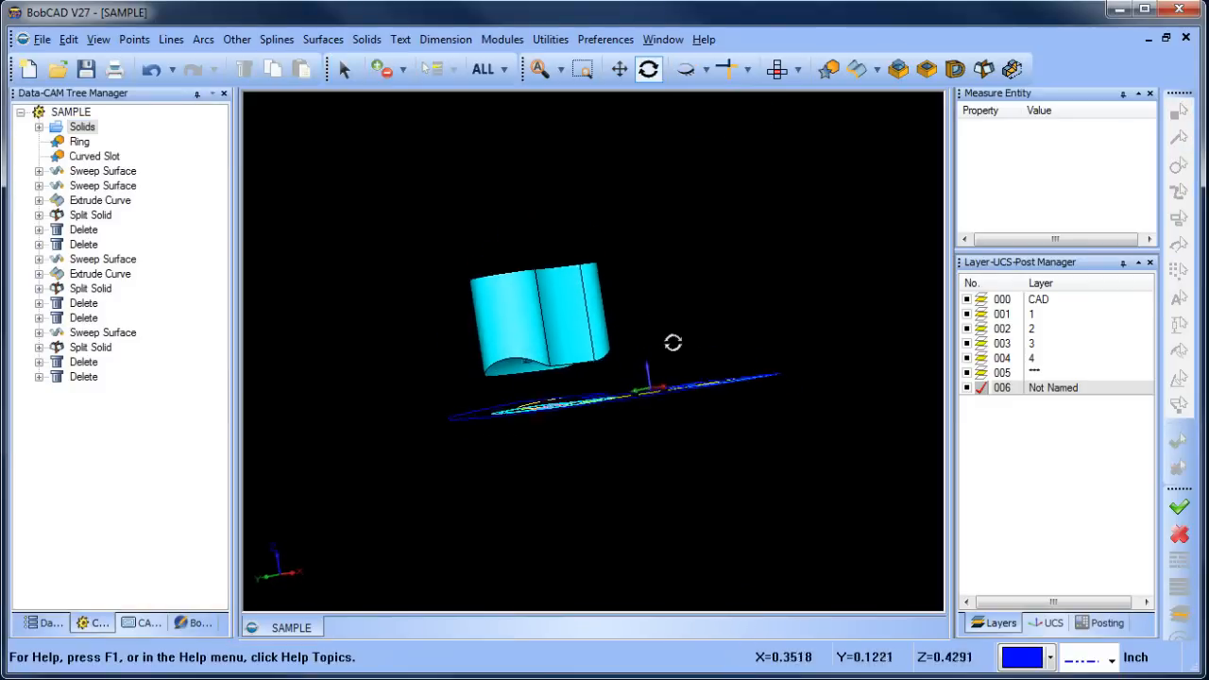
pyautogui.moveTo(672, 344); pyautogui.dragTo(631, 306)
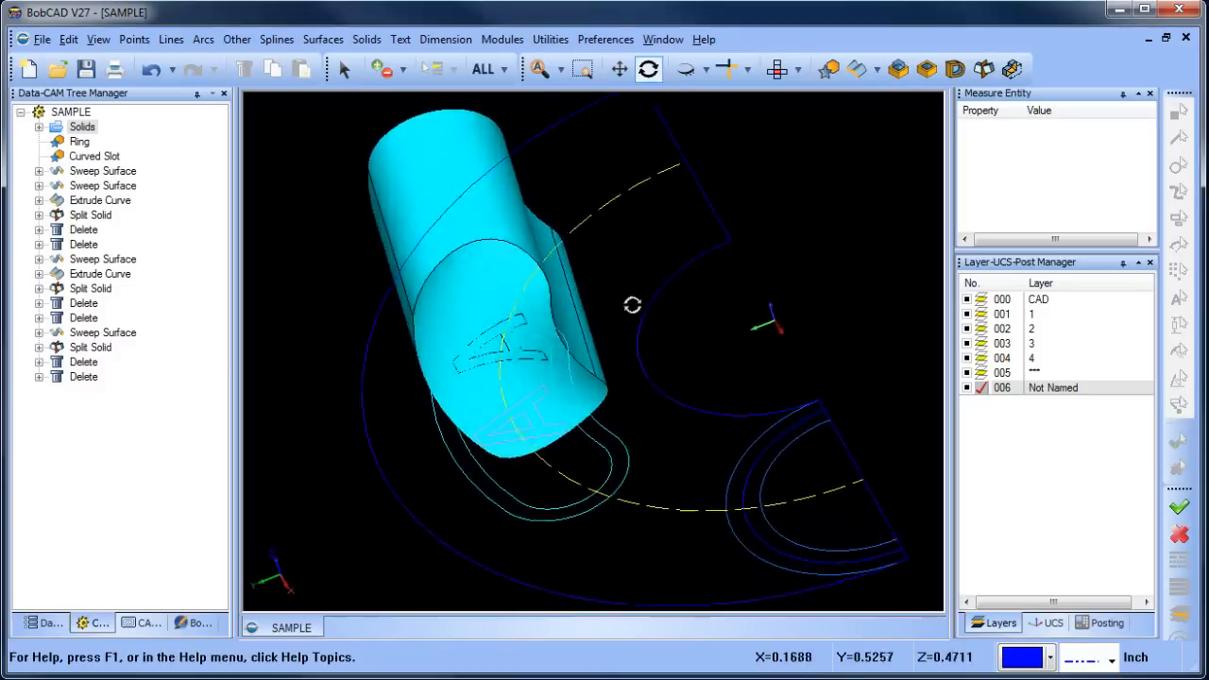
pyautogui.moveTo(633, 306); pyautogui.dragTo(597, 227)
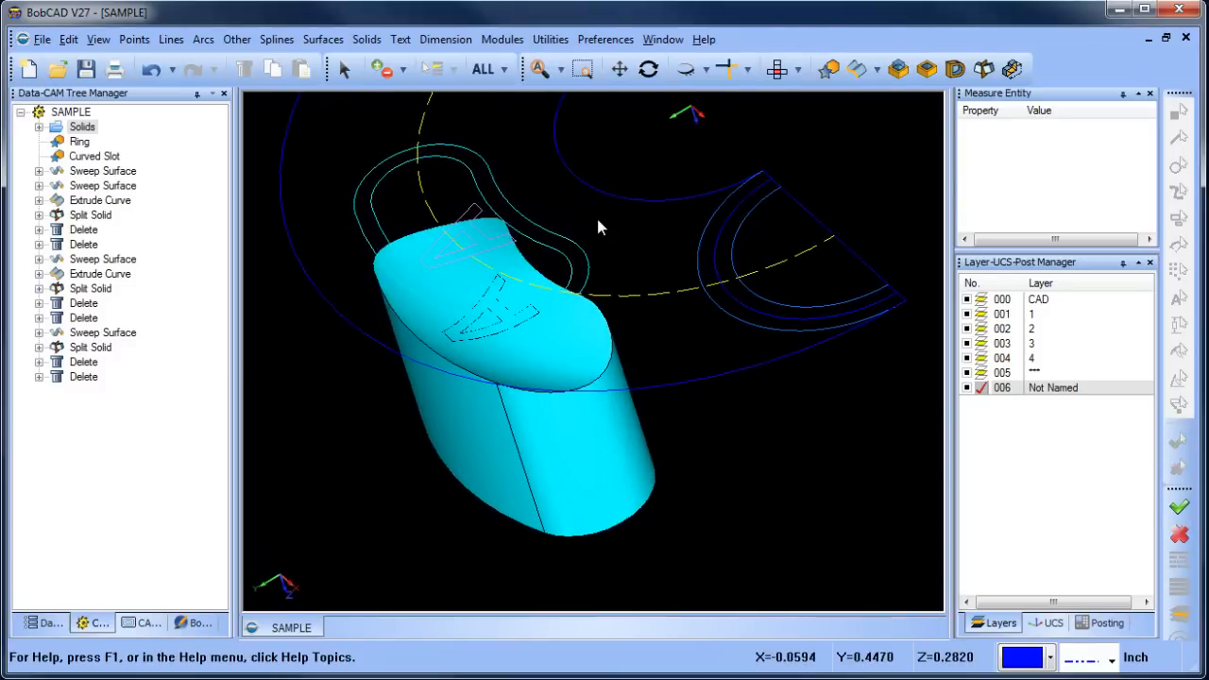
# Step: Unblank the hidden kidney-shaped solid and the upright letter piece
pyautogui.click(151, 68)
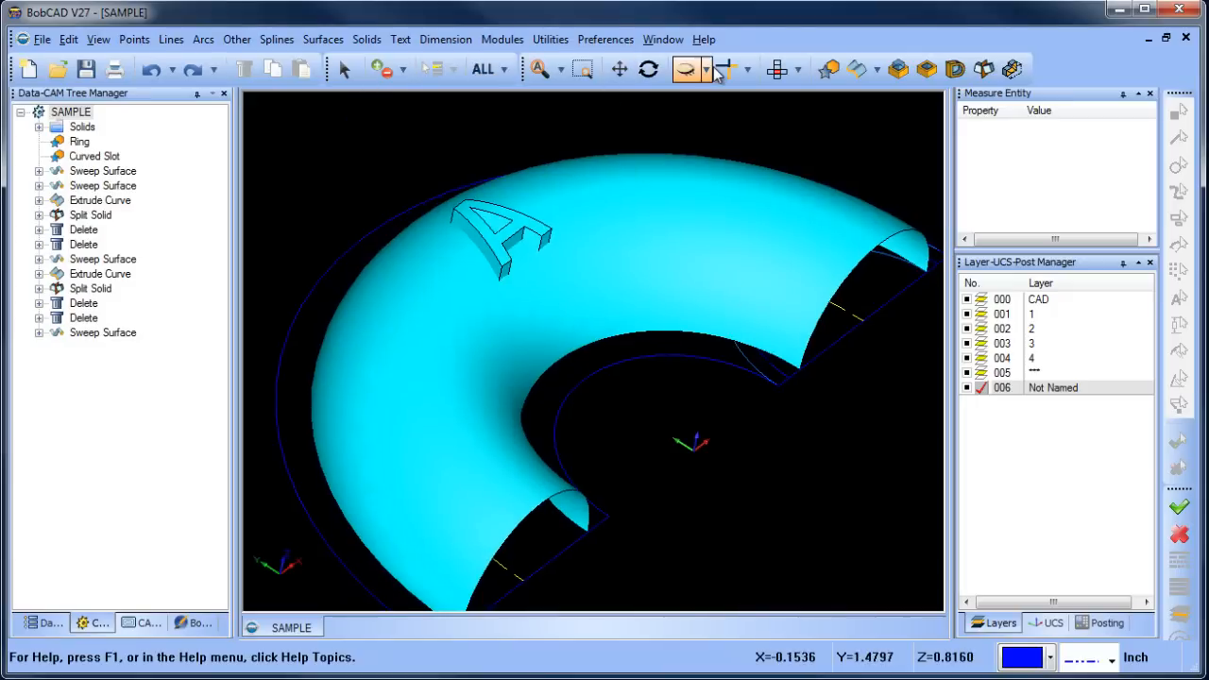
pyautogui.click(689, 68)
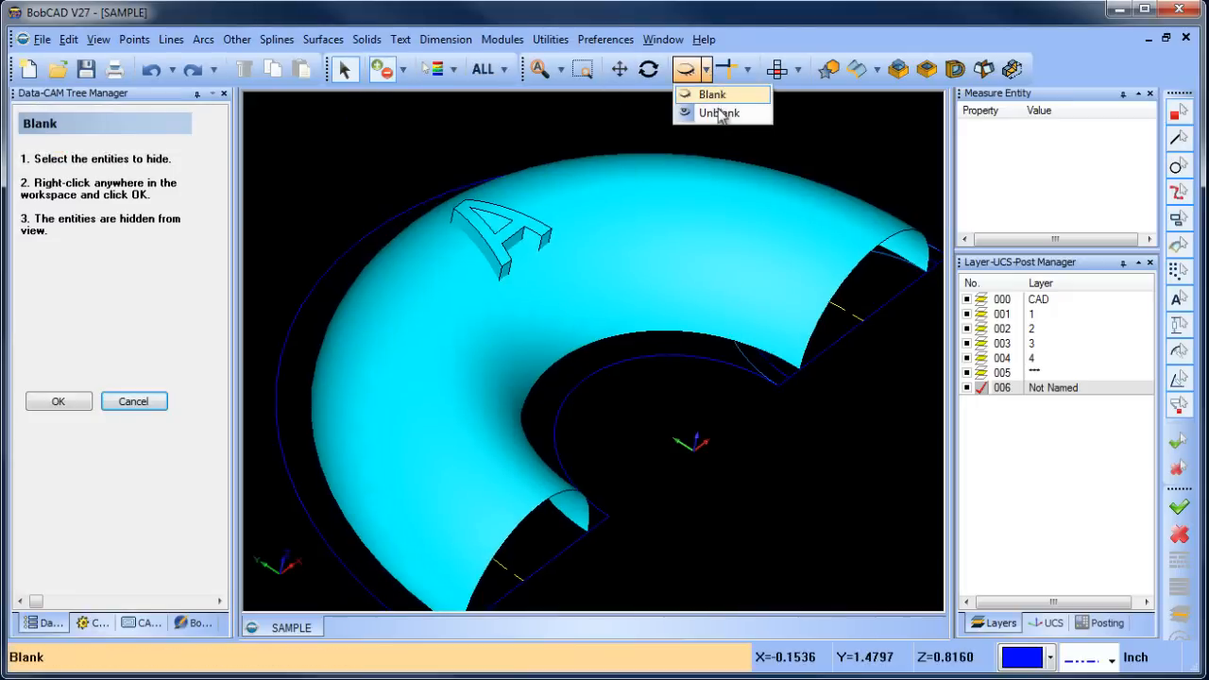
pyautogui.click(720, 113)
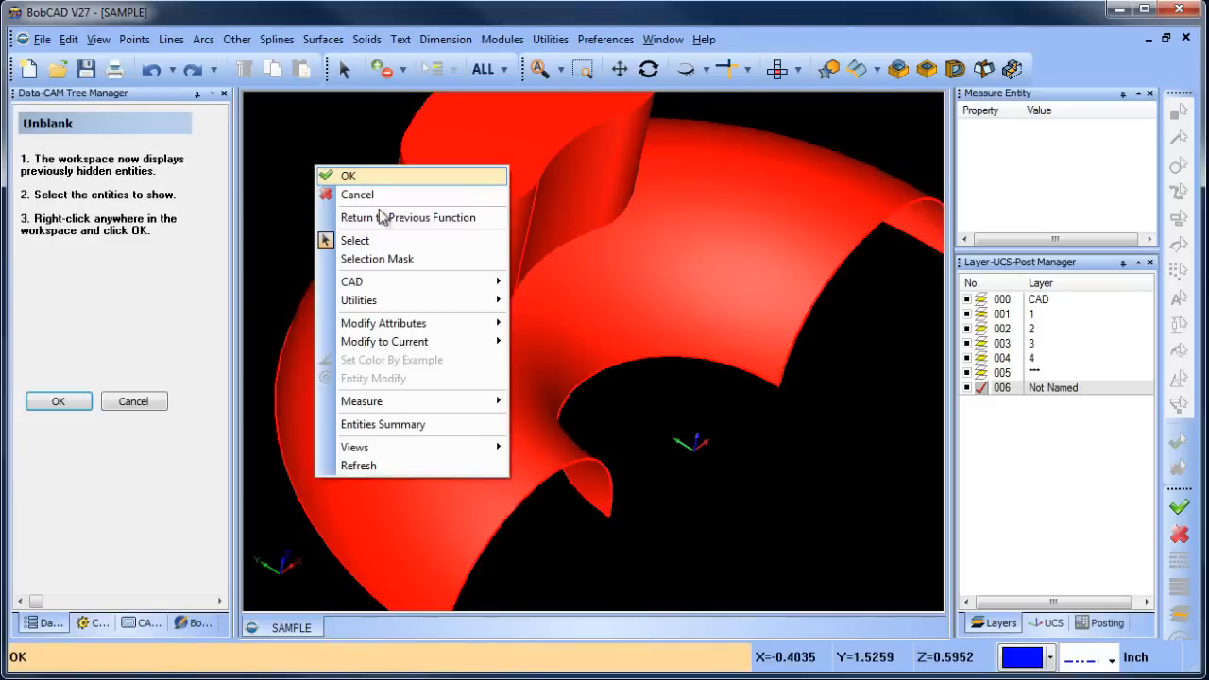
pyautogui.click(347, 176)
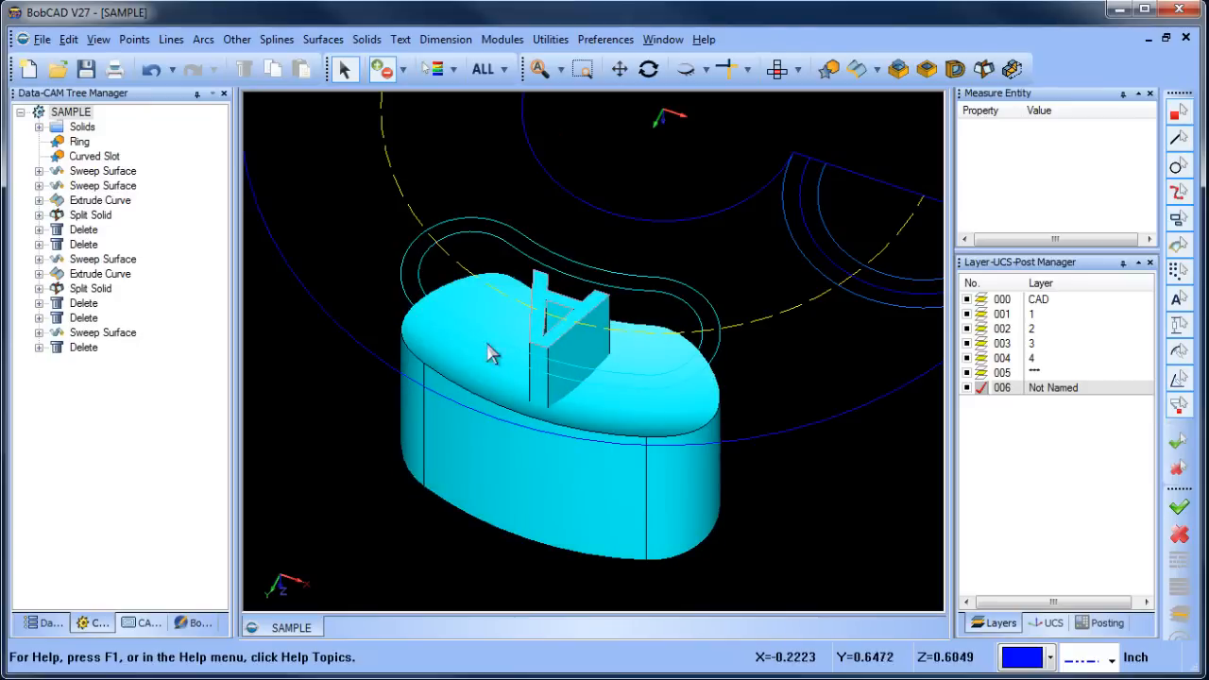
# Step: Boolean-subtract the upright letter solid from the kidney-shaped solid
pyautogui.click(366, 38)
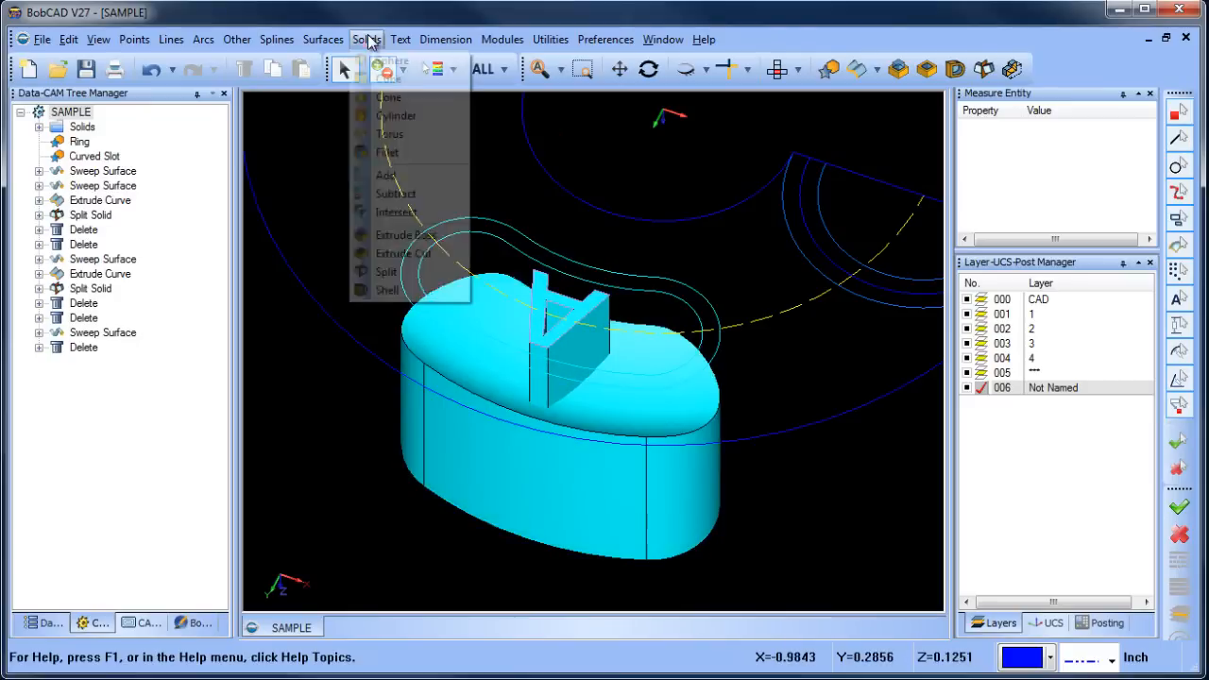
pyautogui.click(395, 193)
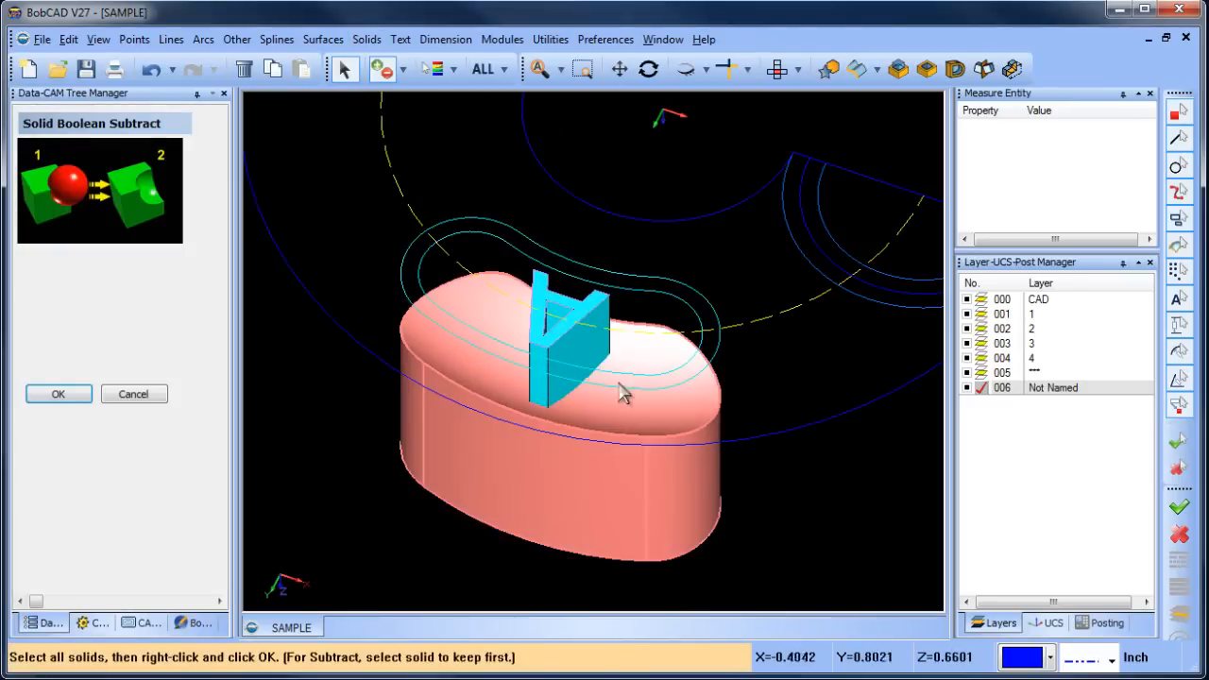
pyautogui.rightClick(623, 391)
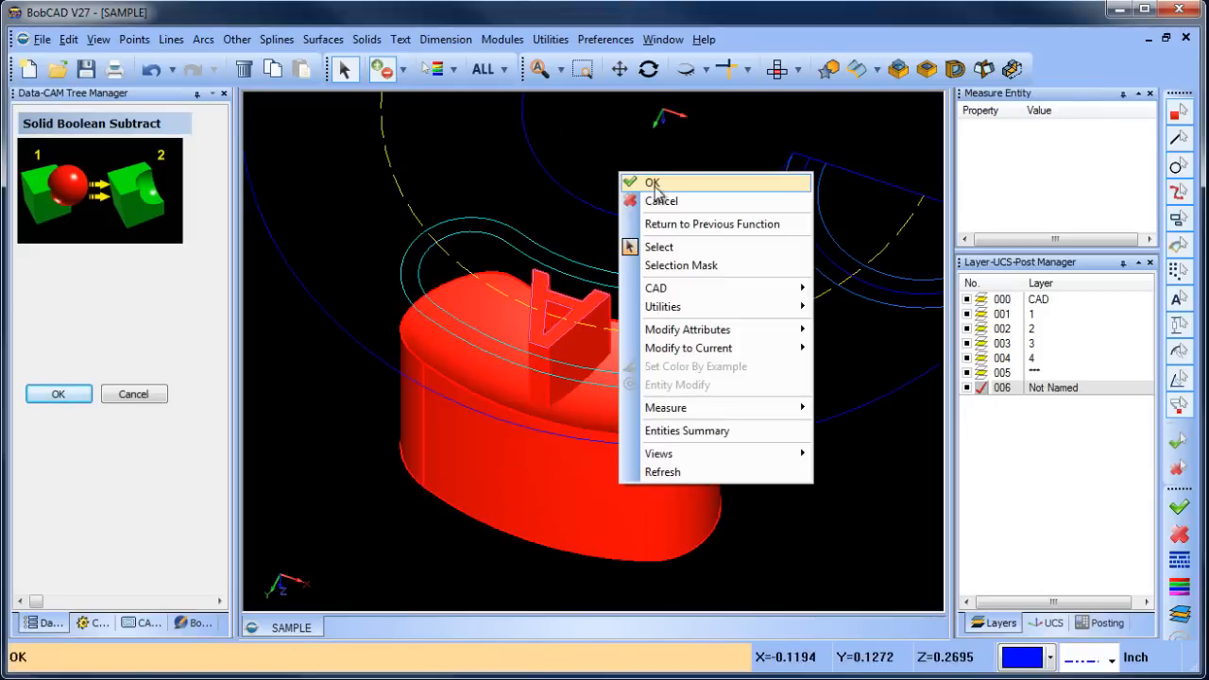
pyautogui.click(652, 181)
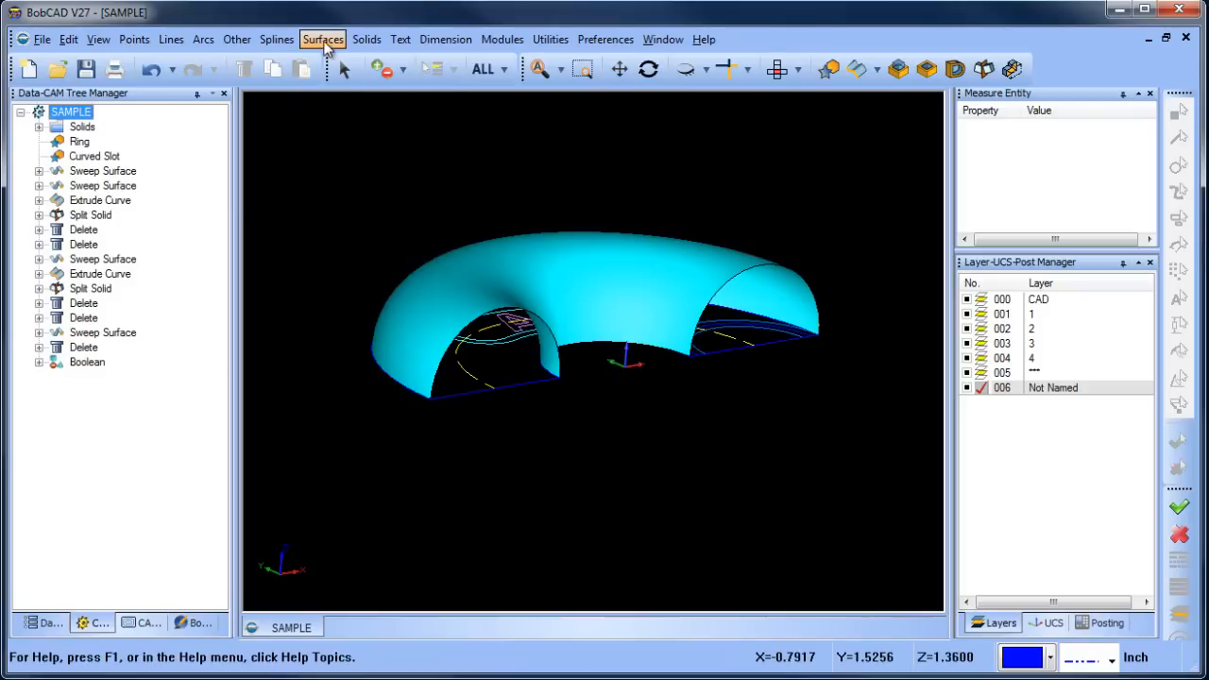
# Step: Cap both open arch ends with planar surfaces from their chained edges
pyautogui.click(323, 38)
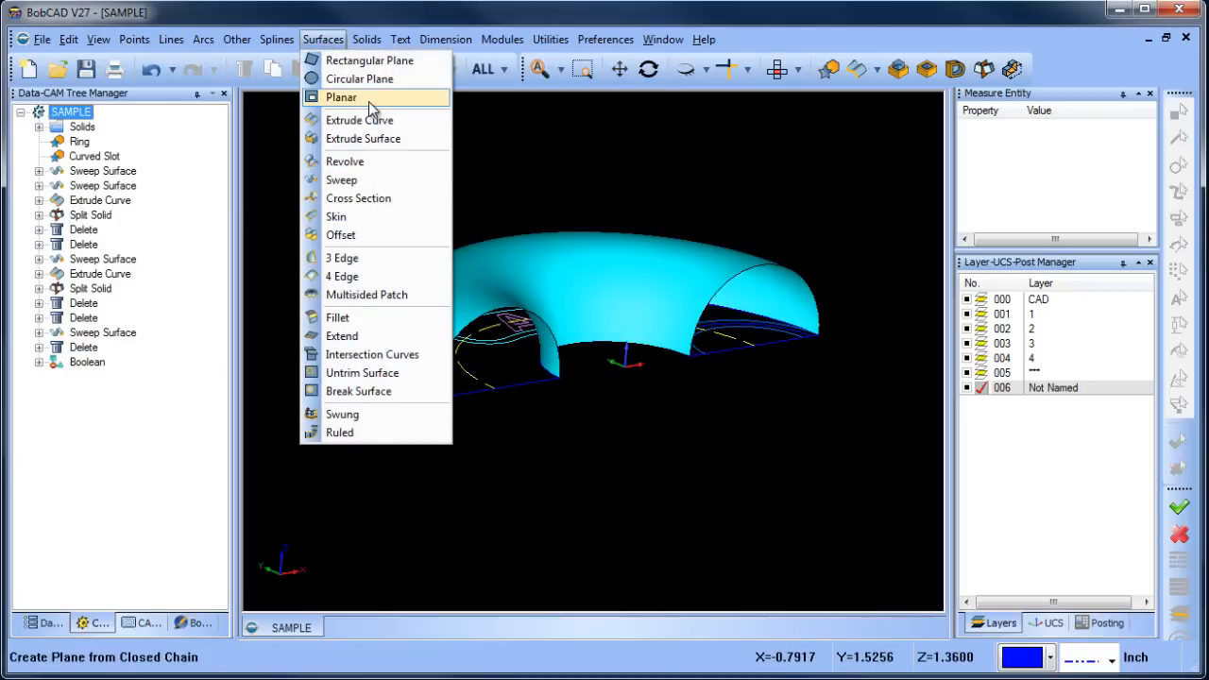
pyautogui.click(340, 99)
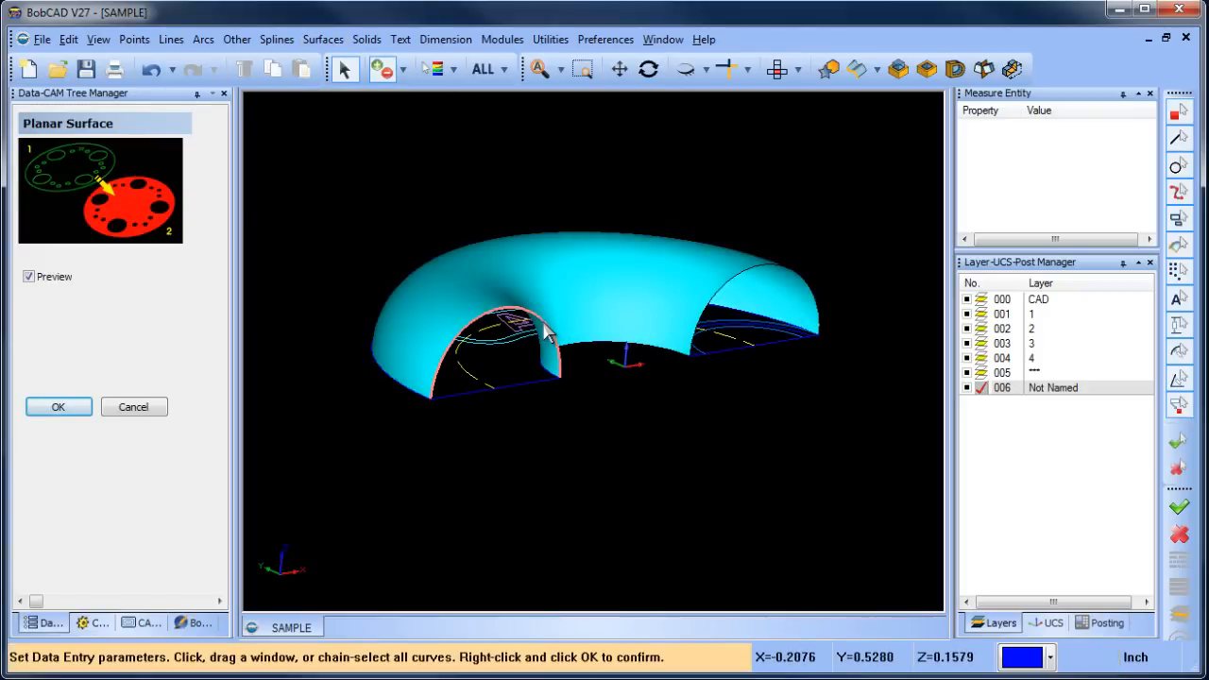
pyautogui.click(491, 340)
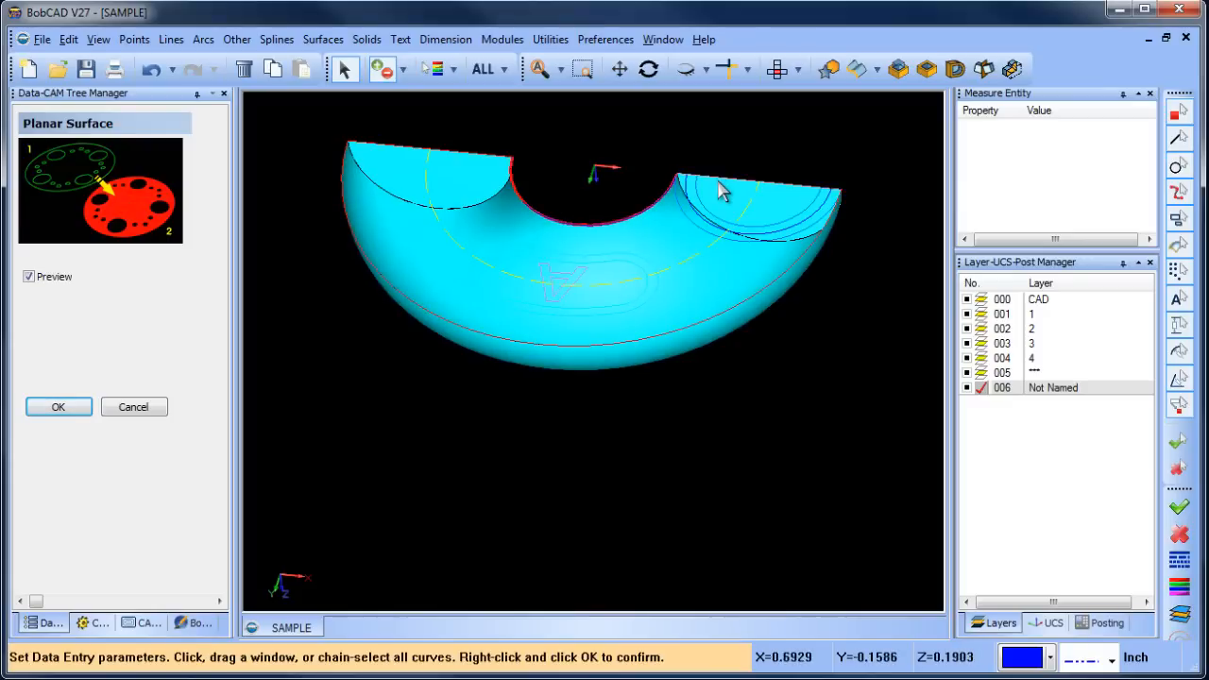
pyautogui.moveTo(719, 142)
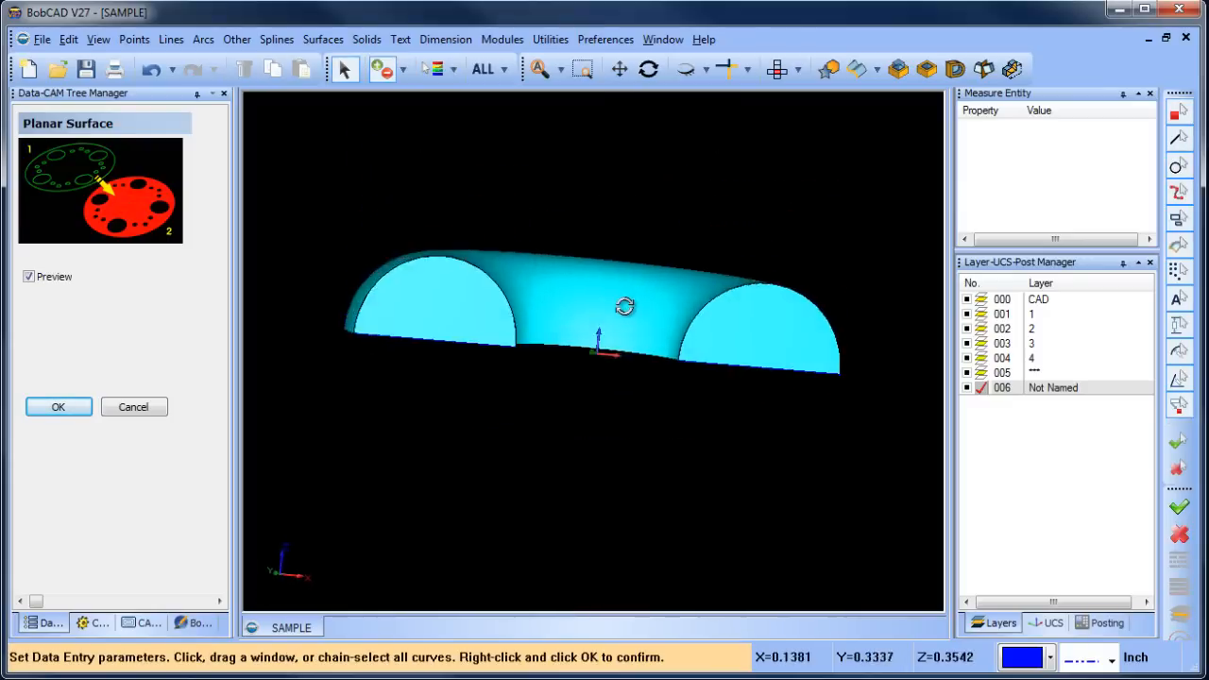
pyautogui.click(367, 38)
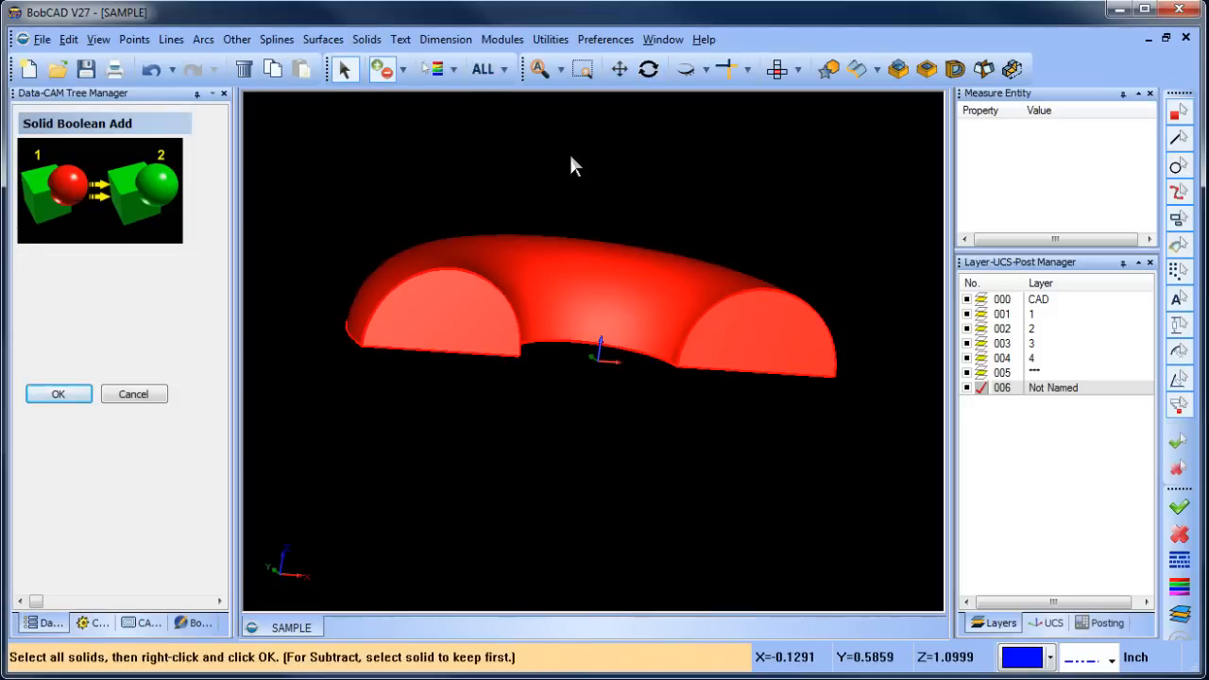
# Step: Add the arch surface and end caps into one solid and unblank the kidney solid
pyautogui.click(57, 395)
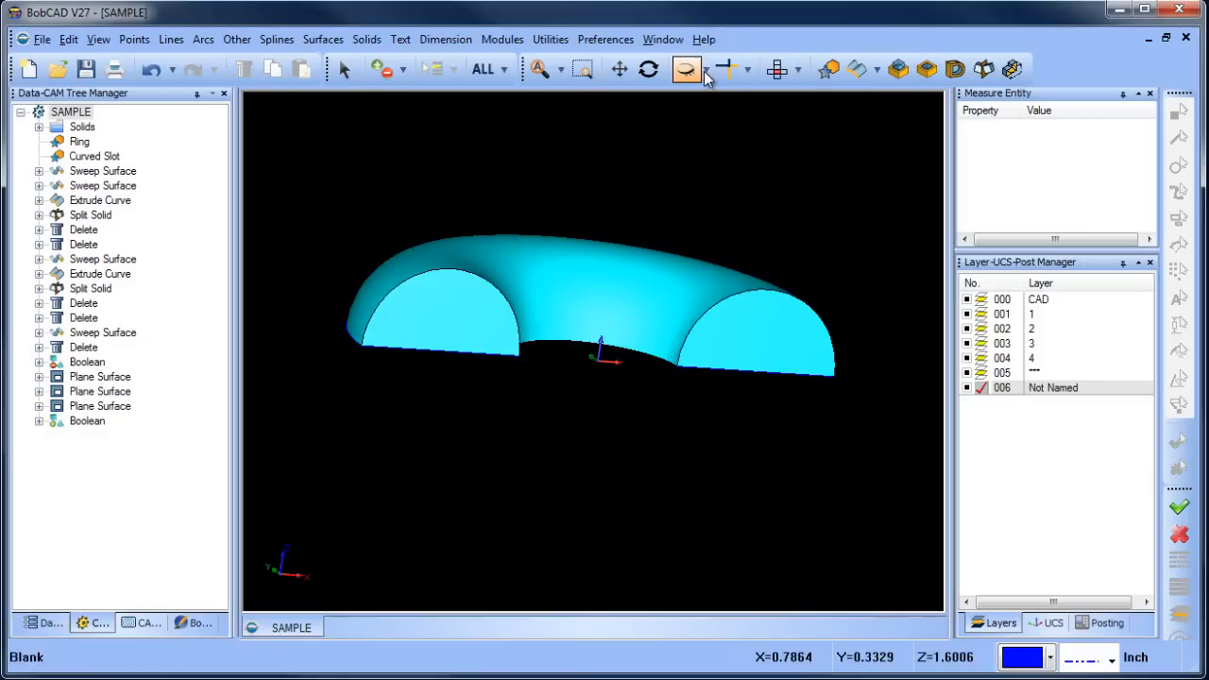
pyautogui.click(687, 68)
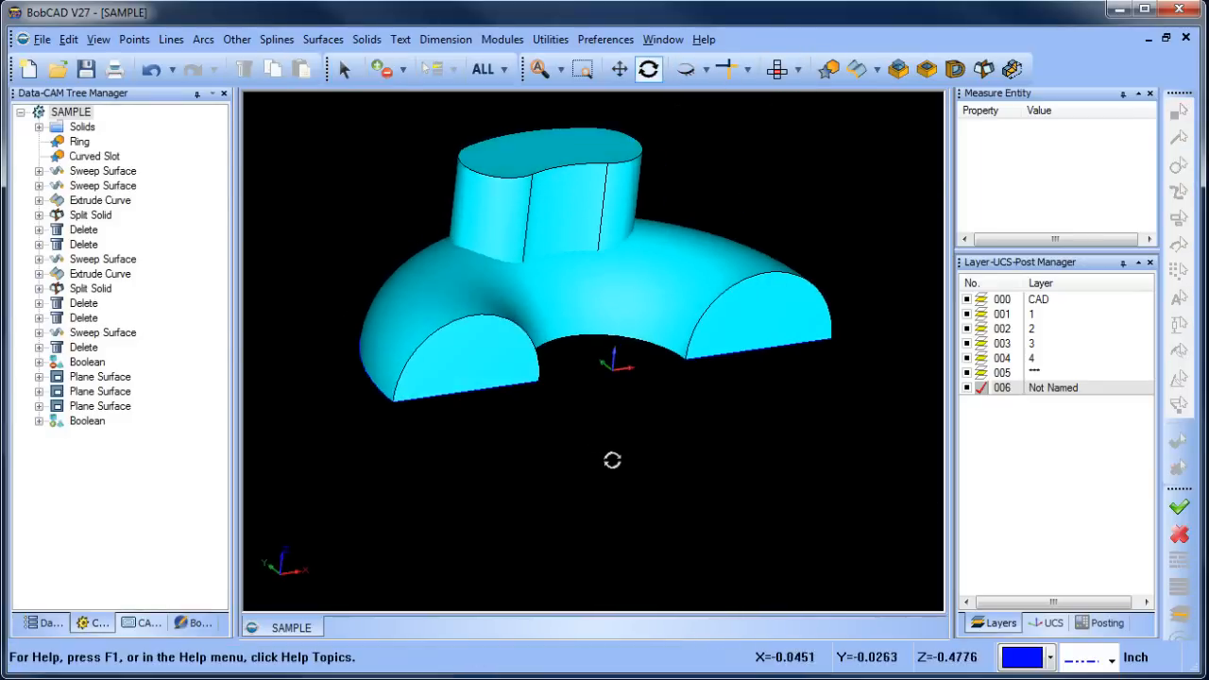
pyautogui.click(366, 38)
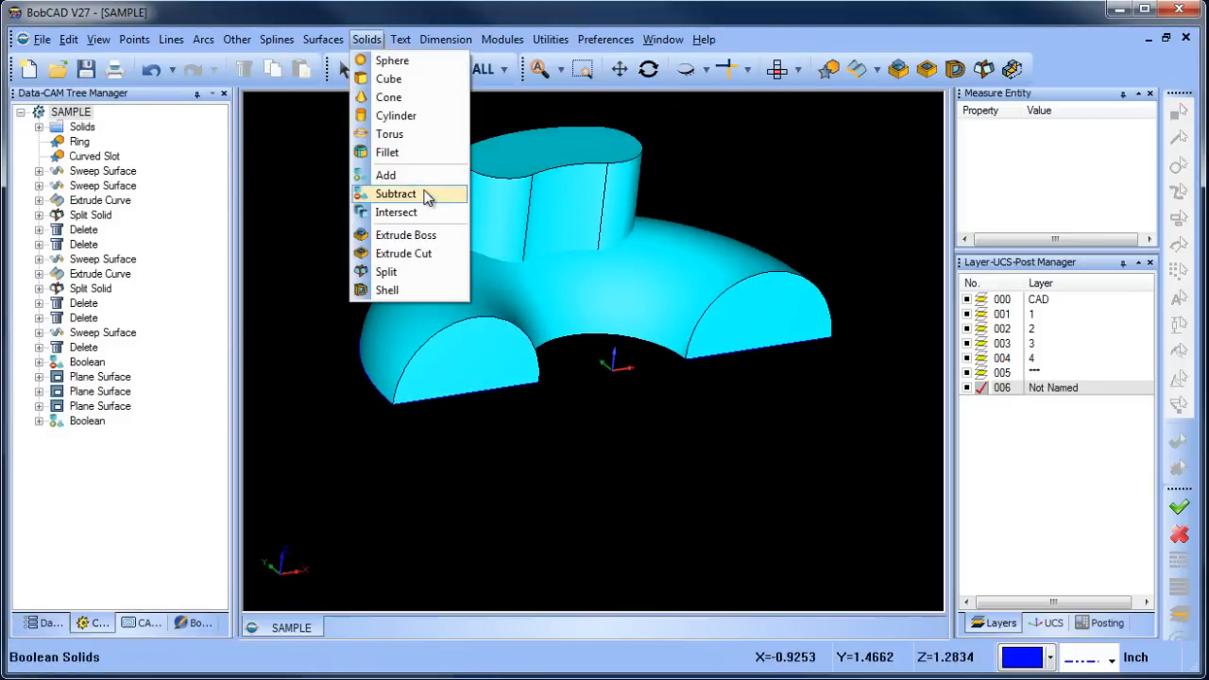
# Step: Subtract the kidney solid to cut the lettered cavity, then enter fillet radius 0.0625
pyautogui.click(397, 193)
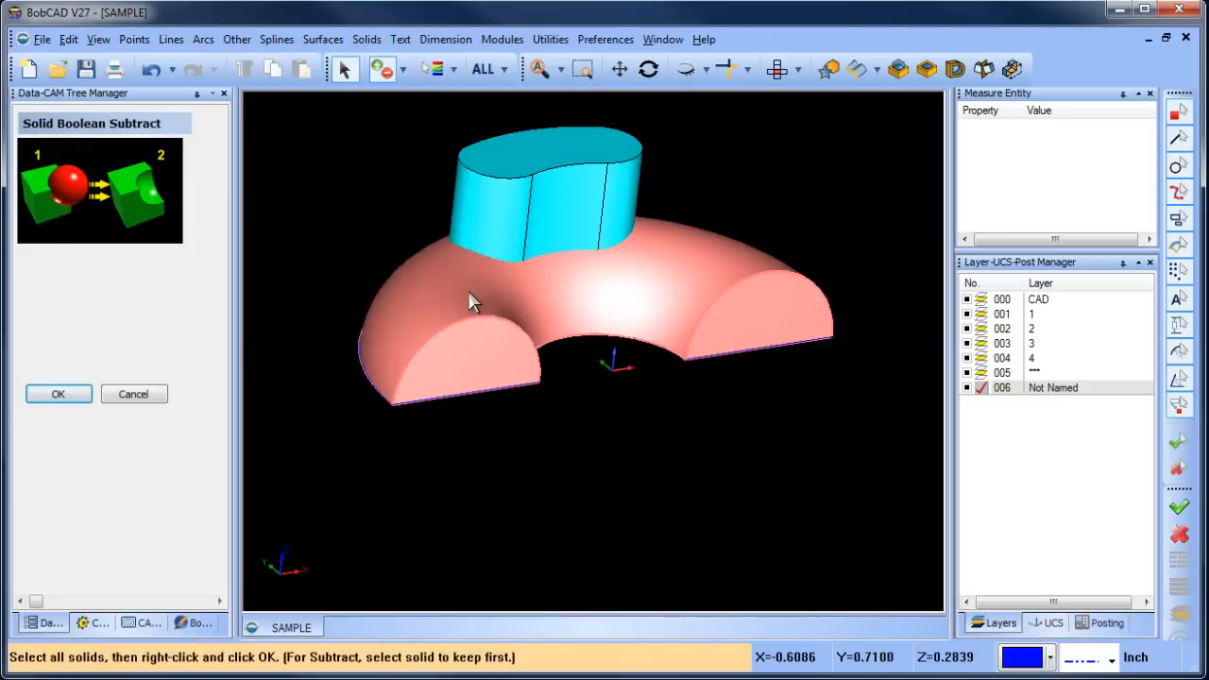
pyautogui.rightClick(472, 302)
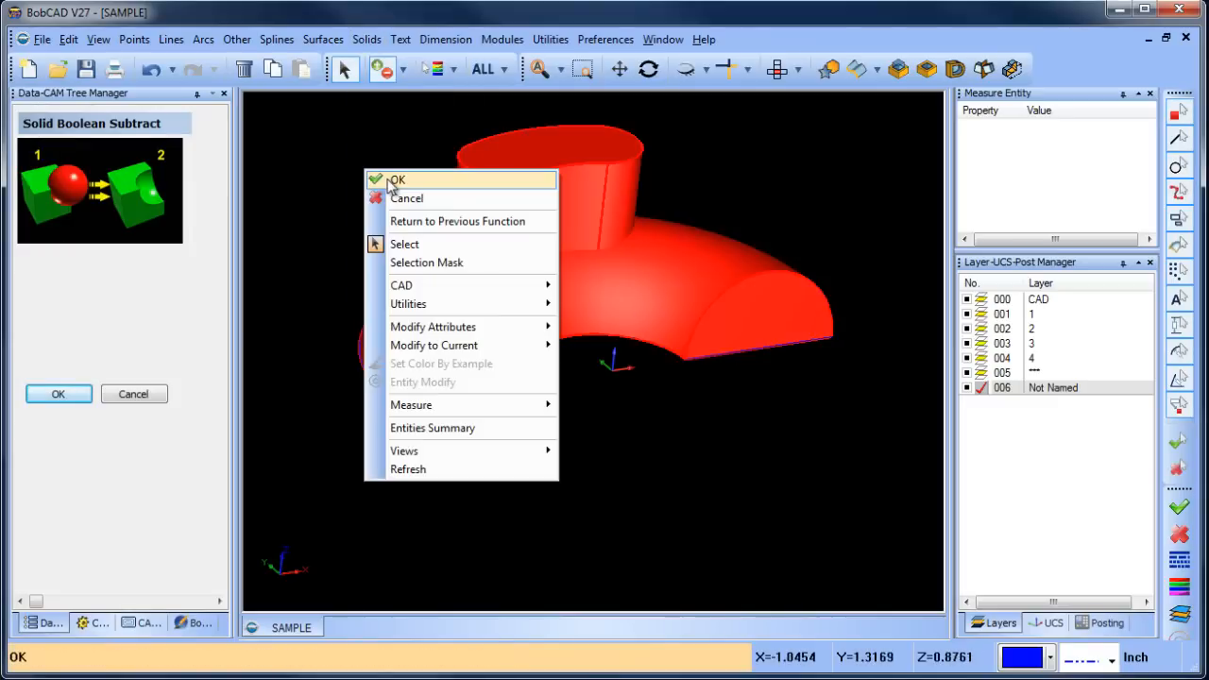
pyautogui.click(397, 180)
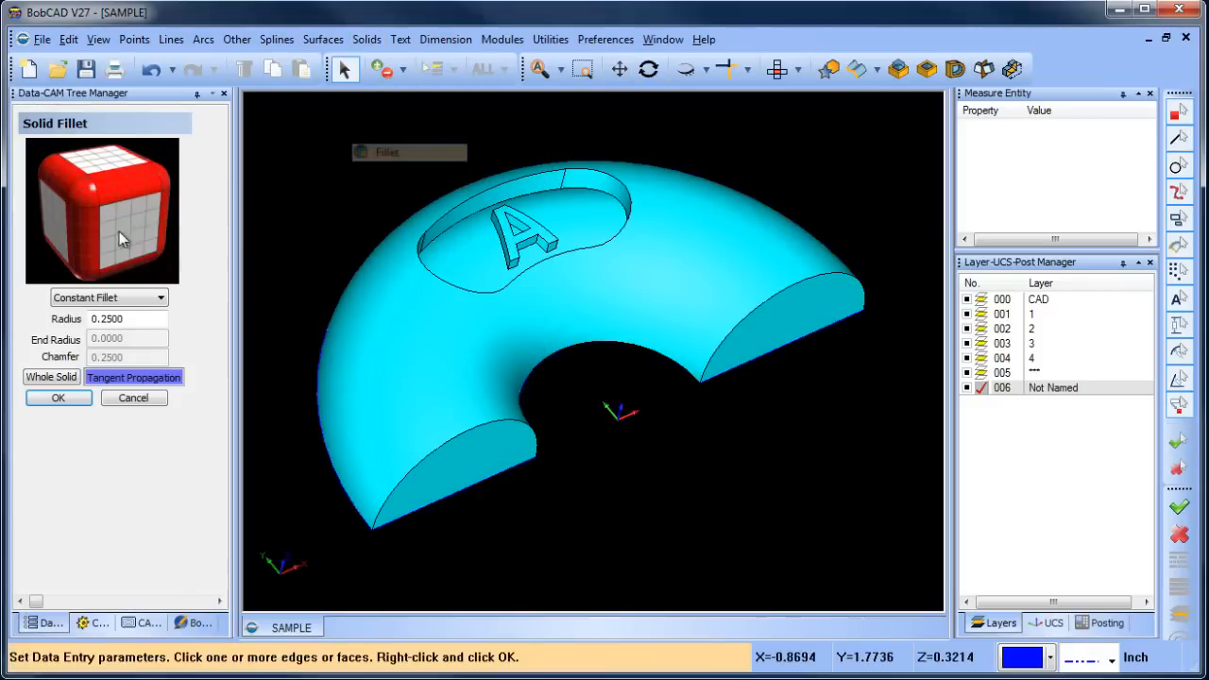
pyautogui.write('.0625')
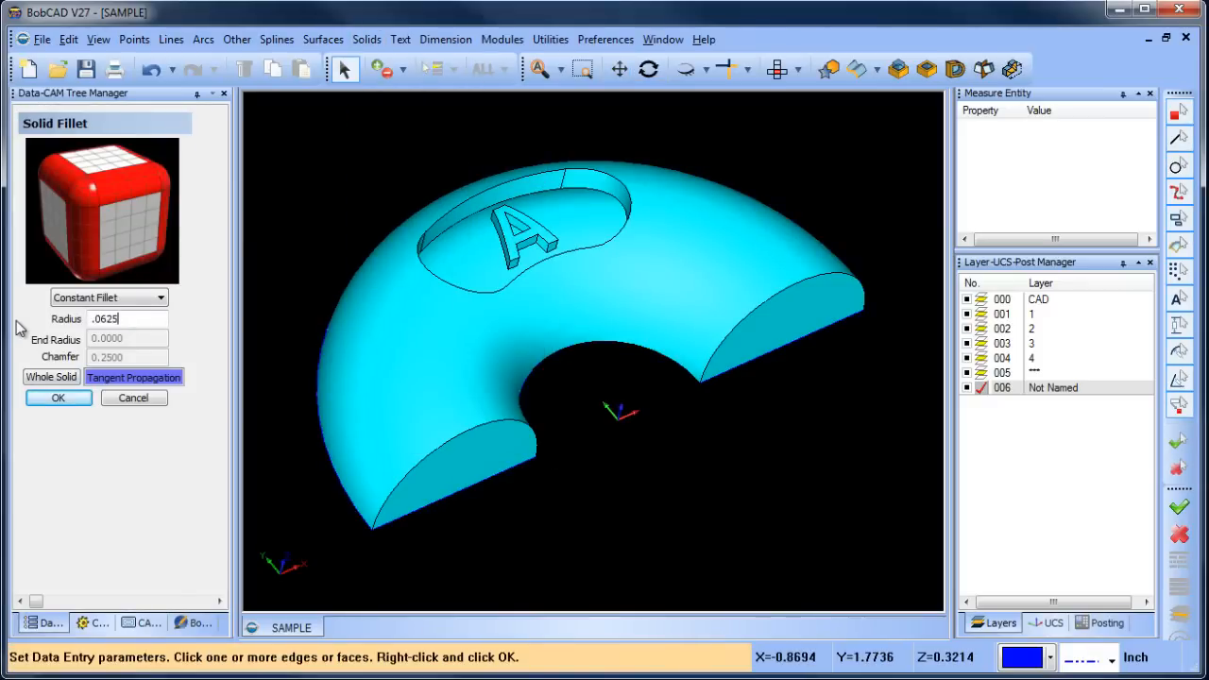